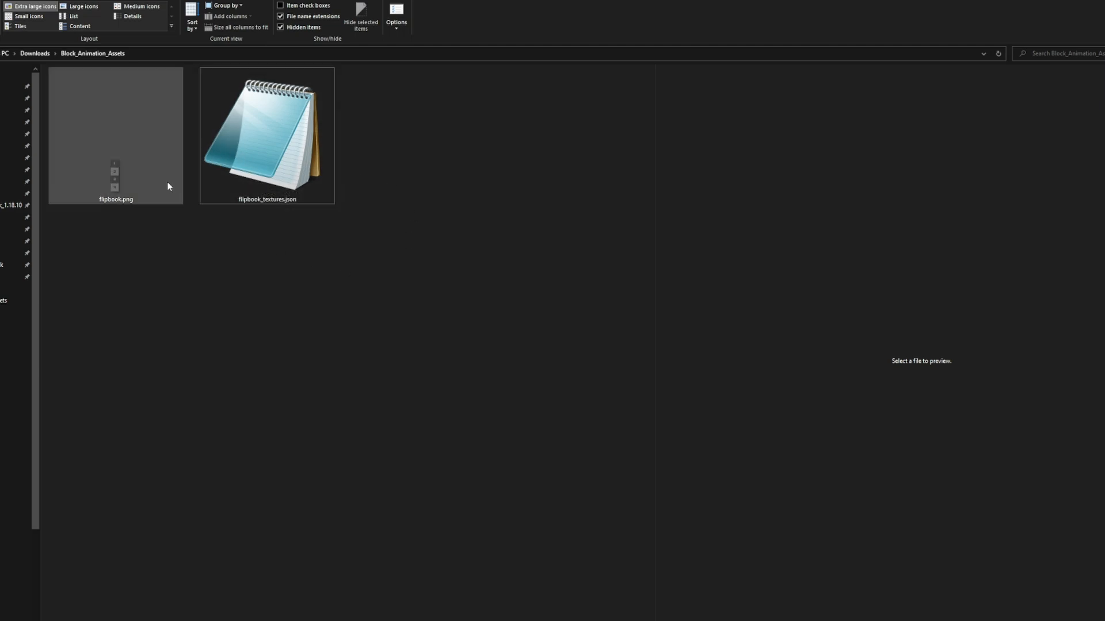
- Open flipbook.png in paint.net, briefly viewing and closing flipbook_textures.json
{"action": "left_click", "coordinate": [129, 237]}
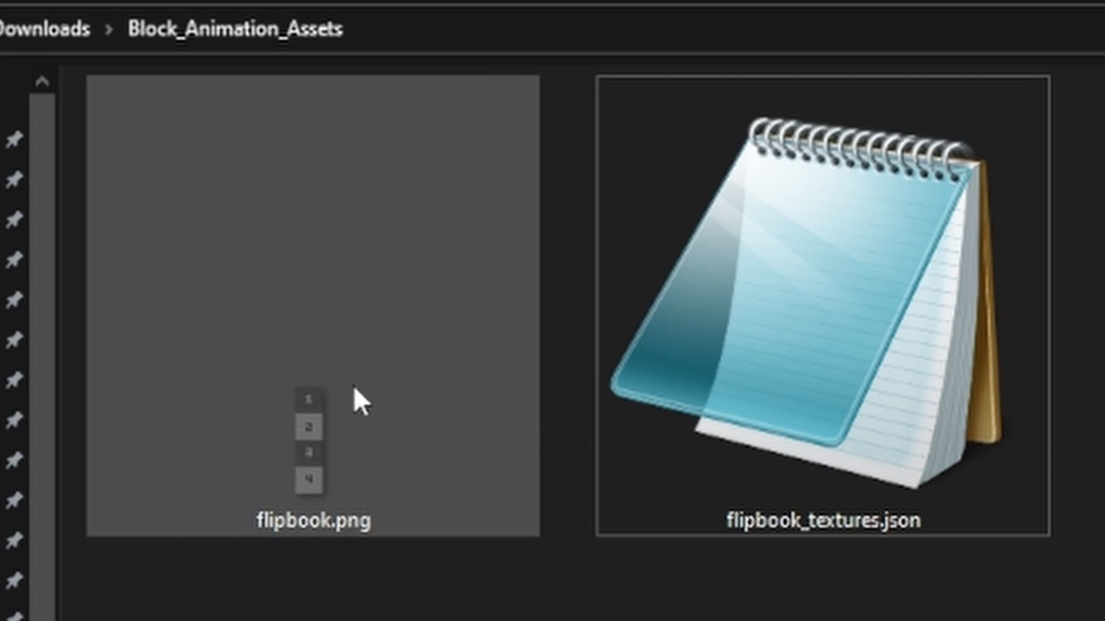
{"action": "mouse_move", "coordinate": [264, 556]}
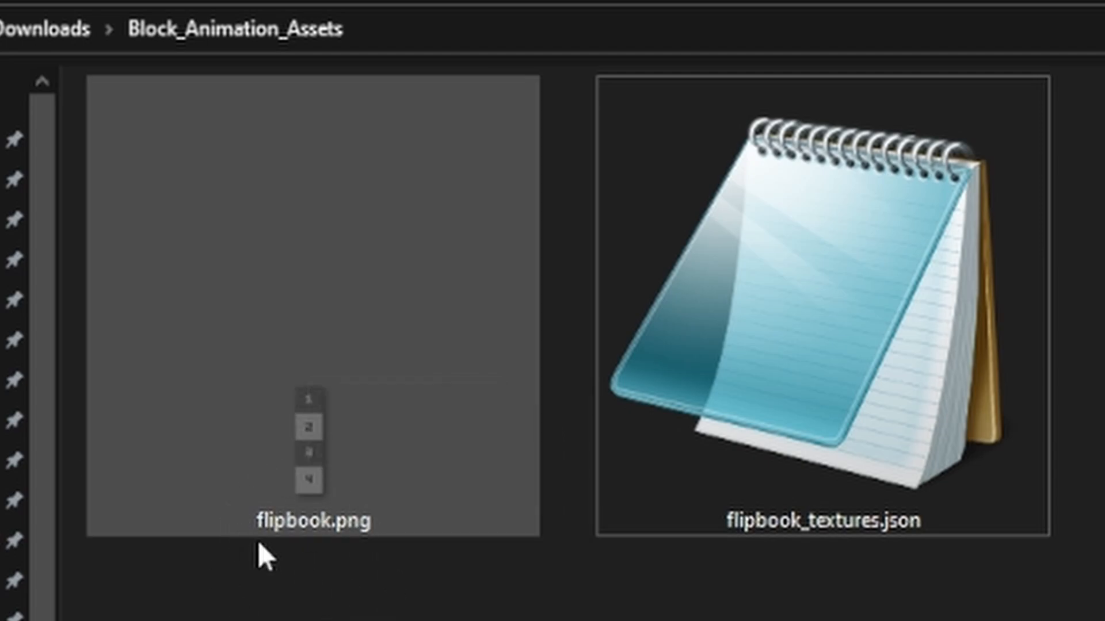
{"action": "mouse_move", "coordinate": [757, 539]}
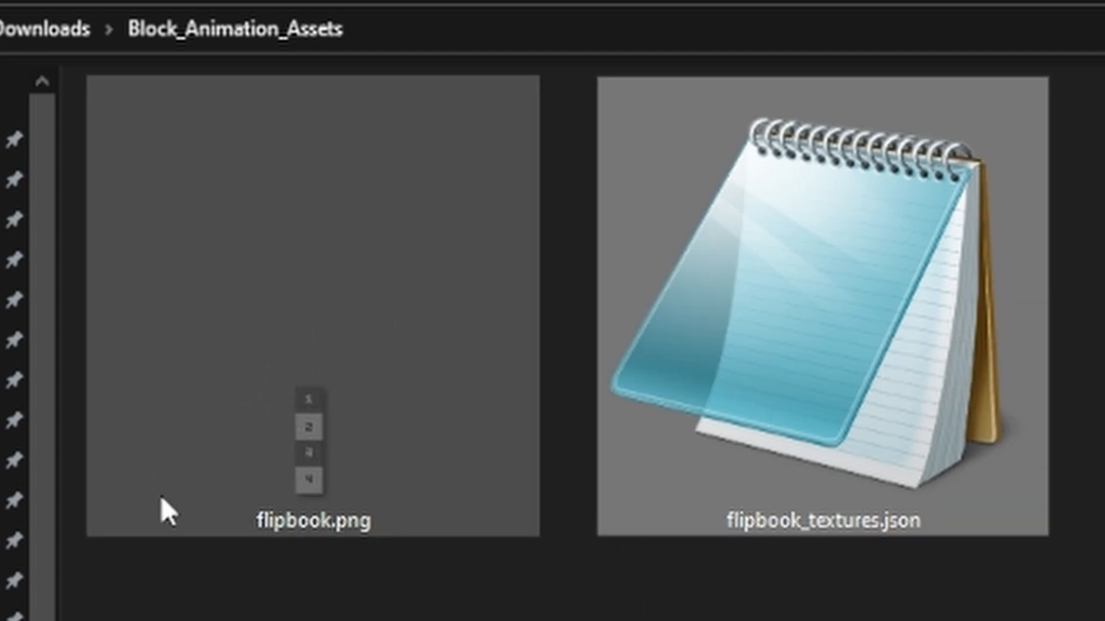
{"action": "mouse_move", "coordinate": [310, 437]}
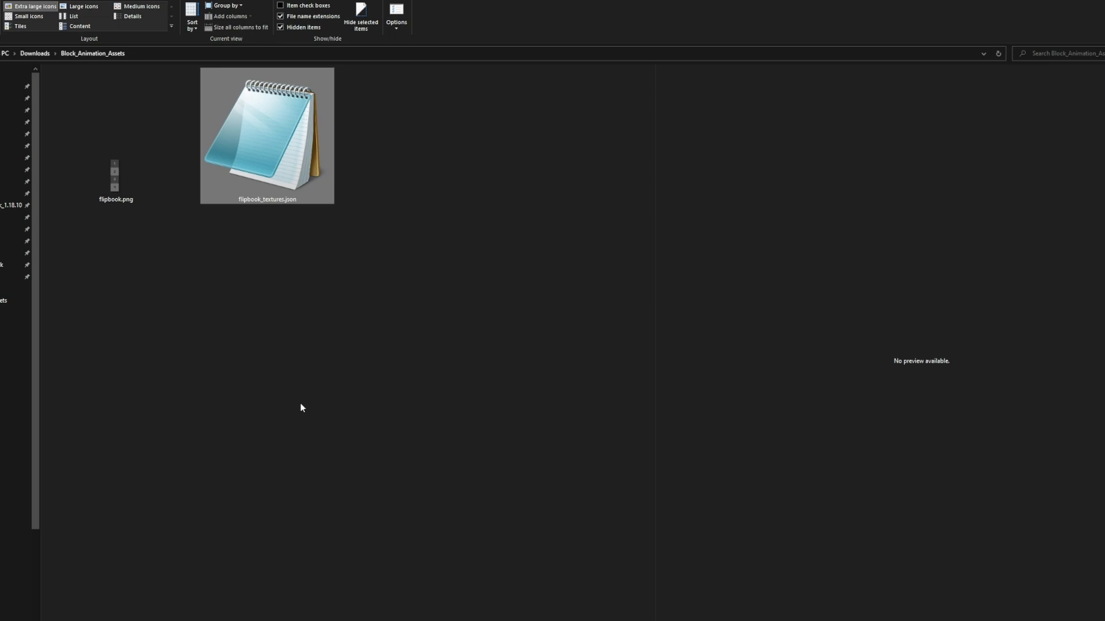
{"action": "mouse_move", "coordinate": [278, 176]}
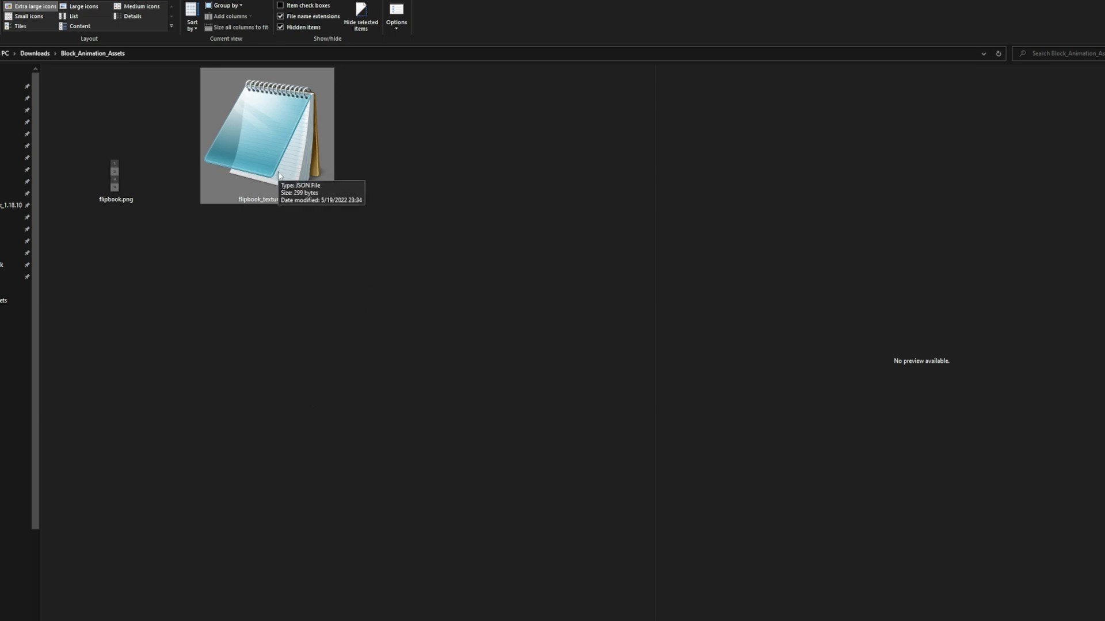
{"action": "double_click", "coordinate": [266, 136]}
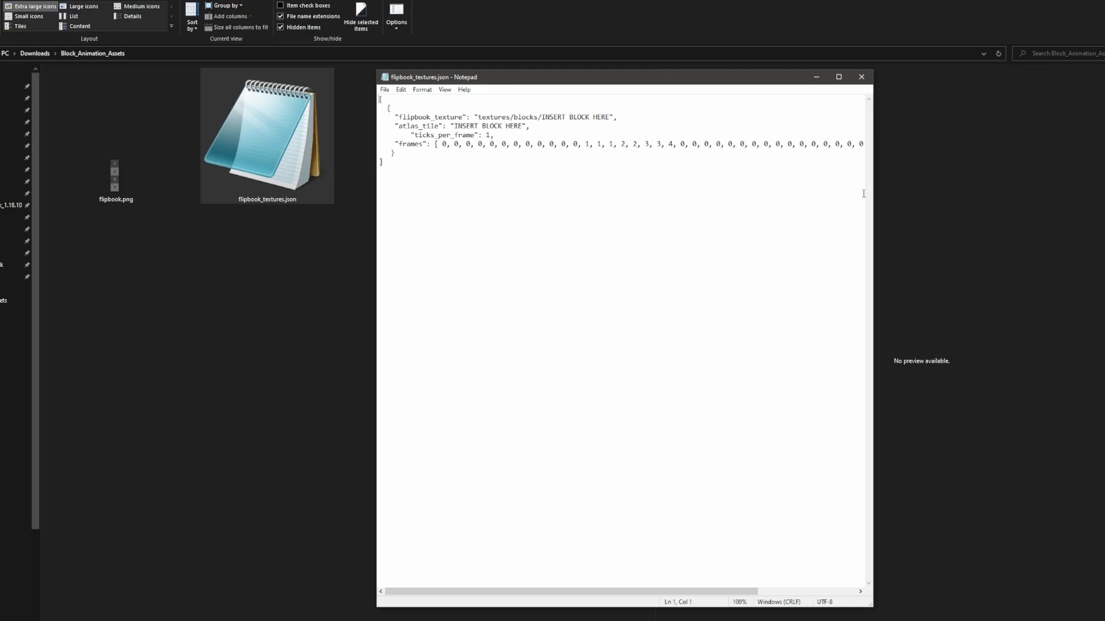
{"action": "left_click", "coordinate": [861, 77]}
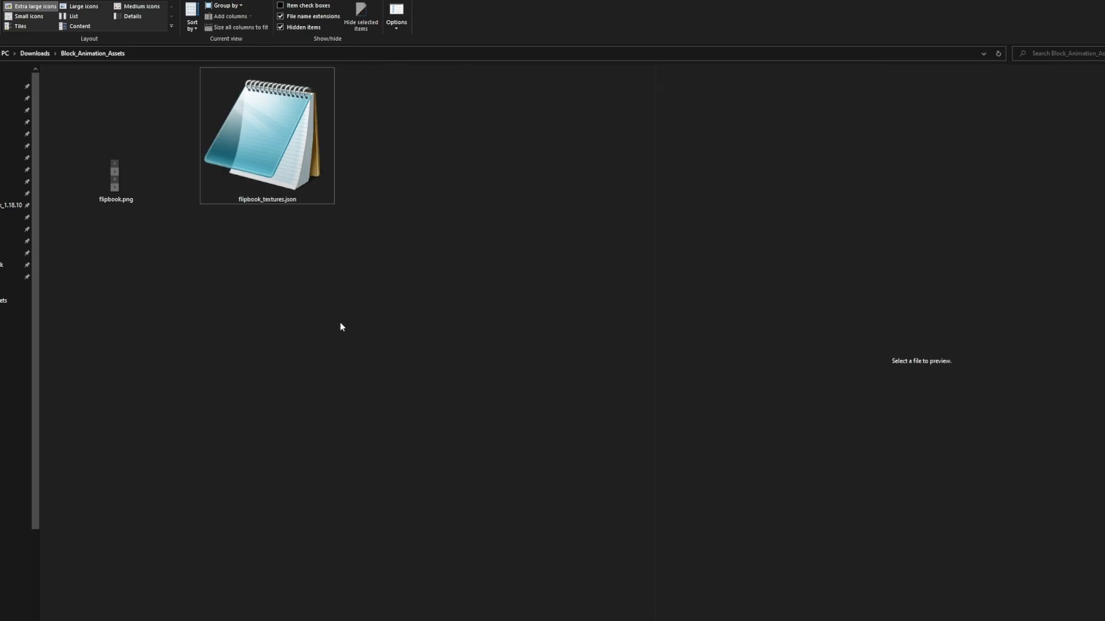
{"action": "mouse_move", "coordinate": [314, 290]}
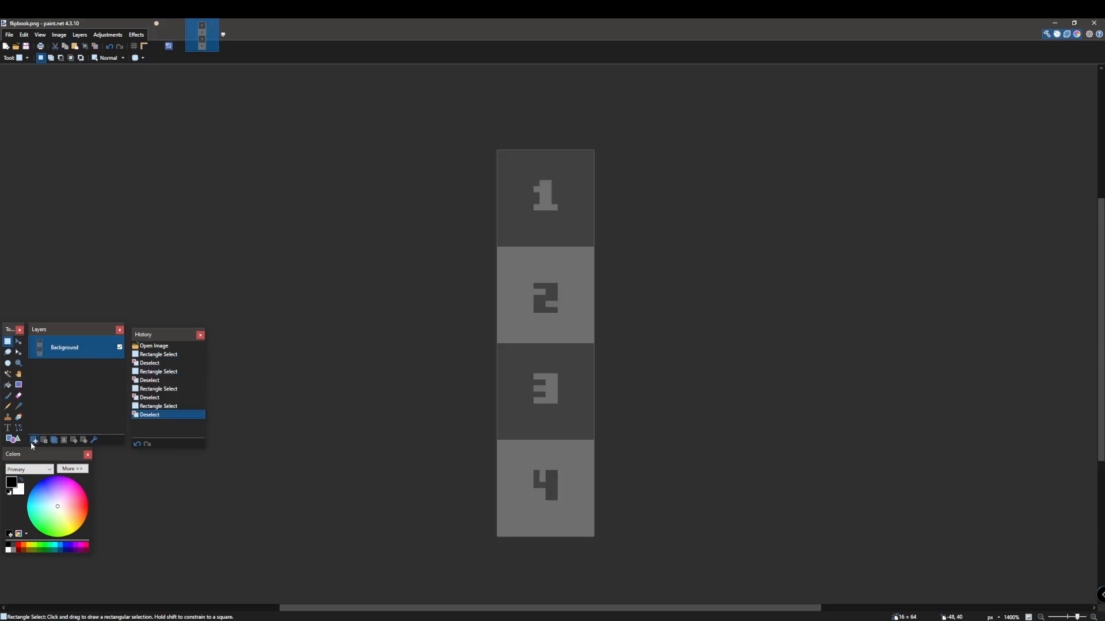
- Add a new layer and paste the diamond block texture over all four frames
{"action": "left_click", "coordinate": [34, 440]}
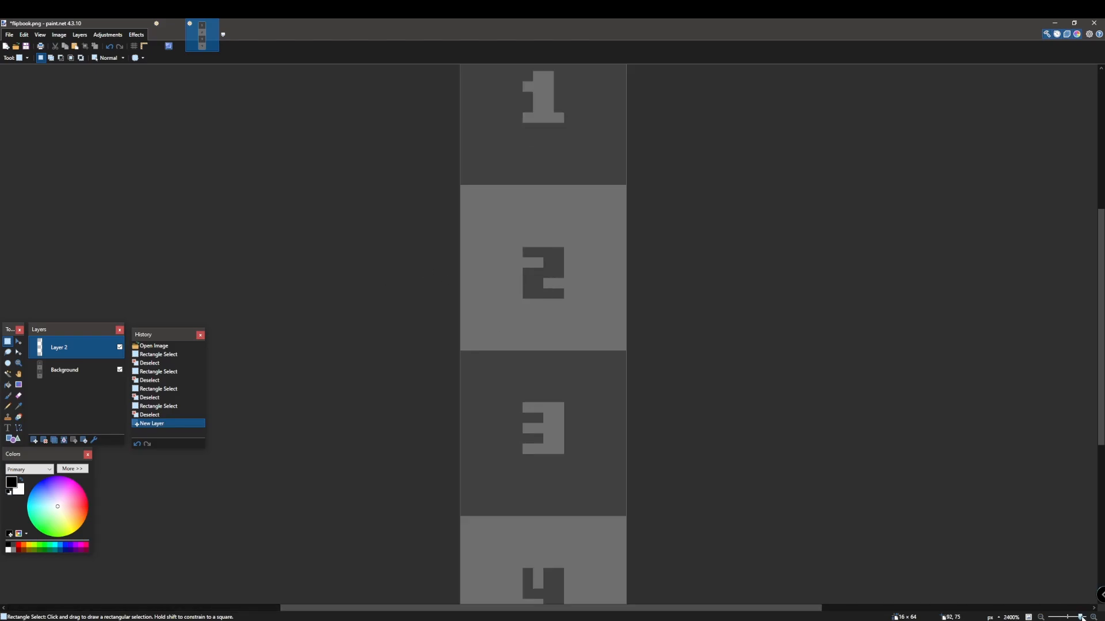
{"action": "key", "text": "ctrl+v"}
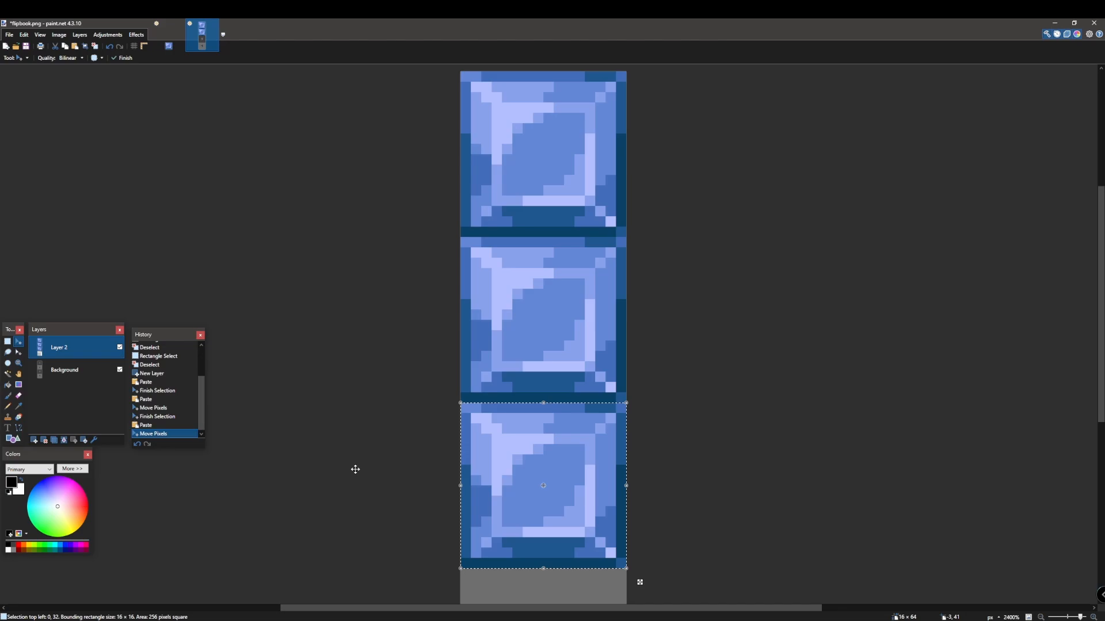
{"action": "left_click", "coordinate": [83, 47]}
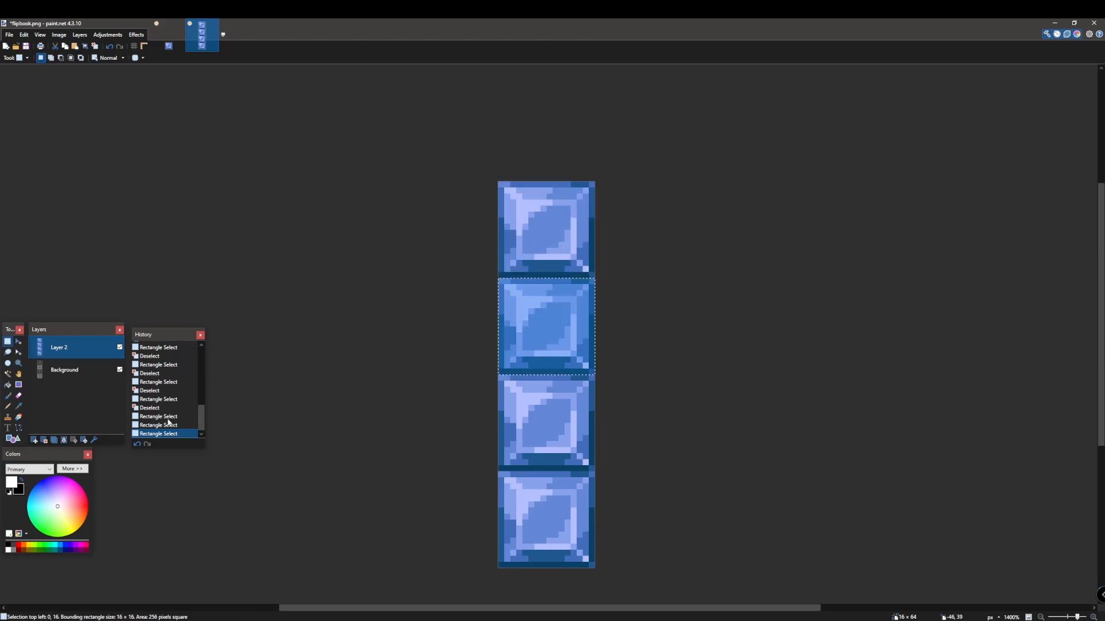
- Draw trial white Pencil streaks on the frames, then undo them through History
{"action": "left_click", "coordinate": [10, 406]}
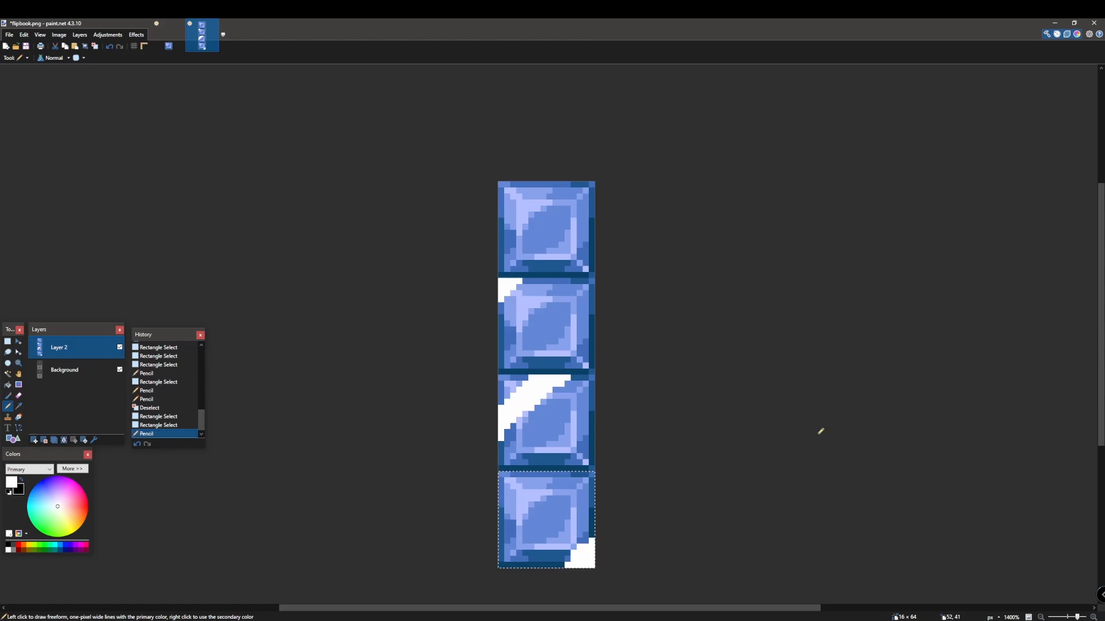
{"action": "mouse_move", "coordinate": [697, 355]}
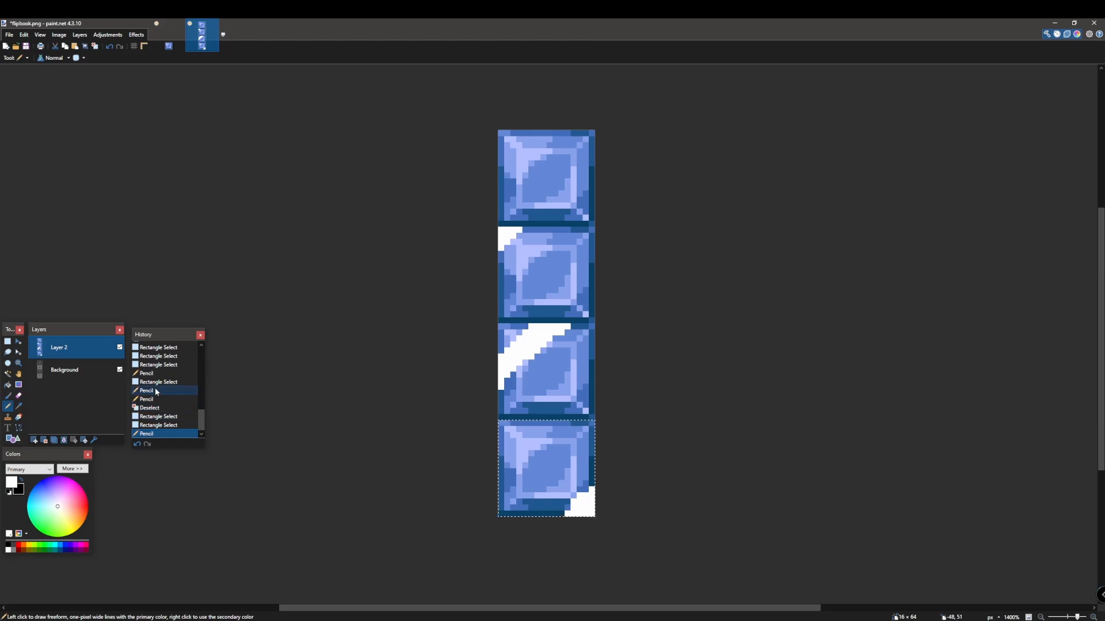
{"action": "left_click", "coordinate": [158, 364]}
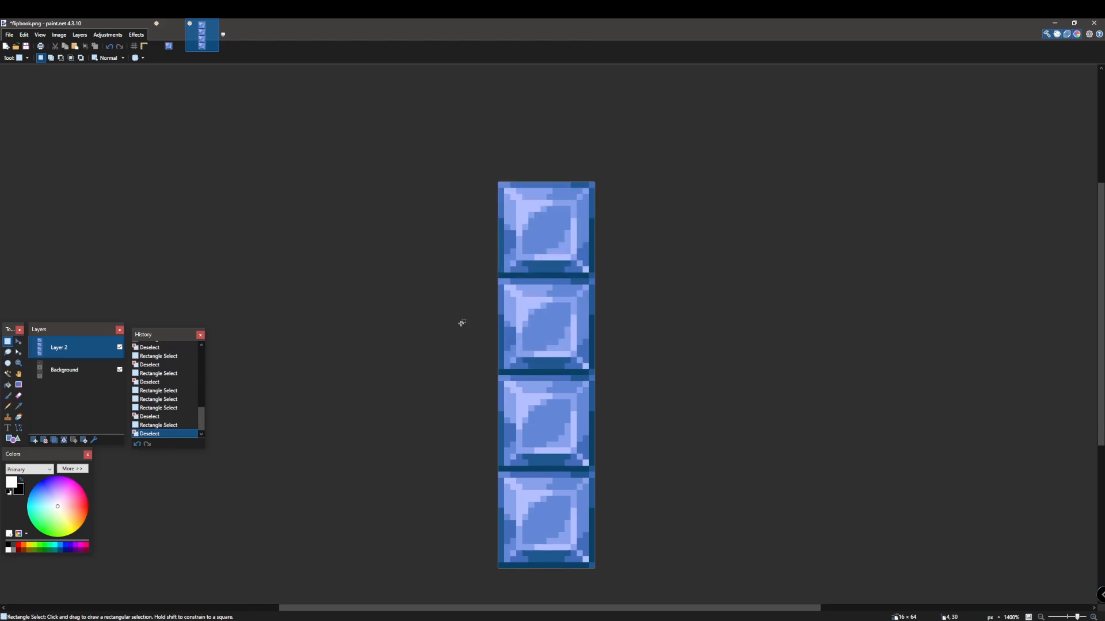
{"action": "mouse_move", "coordinate": [524, 342]}
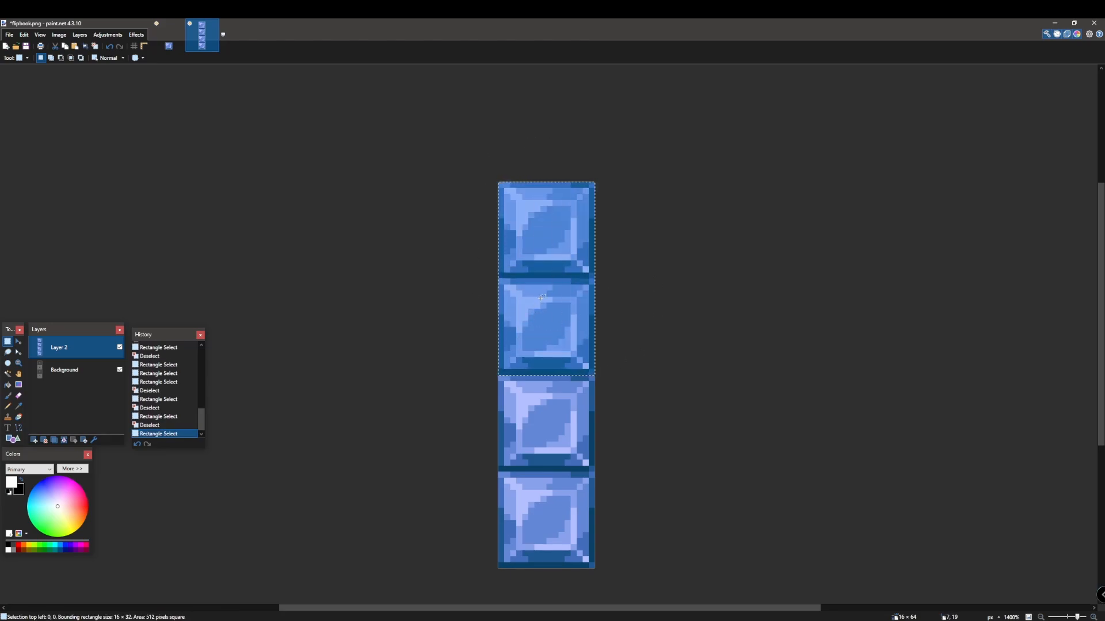
- Draw pale blue diagonal Pencil glints across diamond frames two to four
{"action": "left_click", "coordinate": [9, 405]}
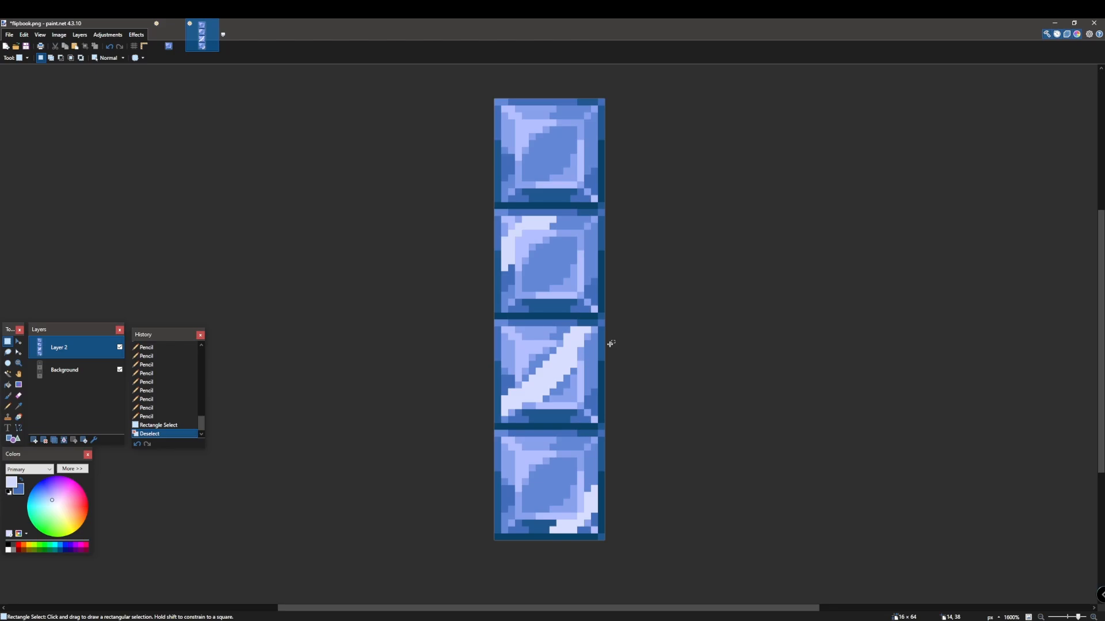
{"action": "mouse_move", "coordinate": [632, 555]}
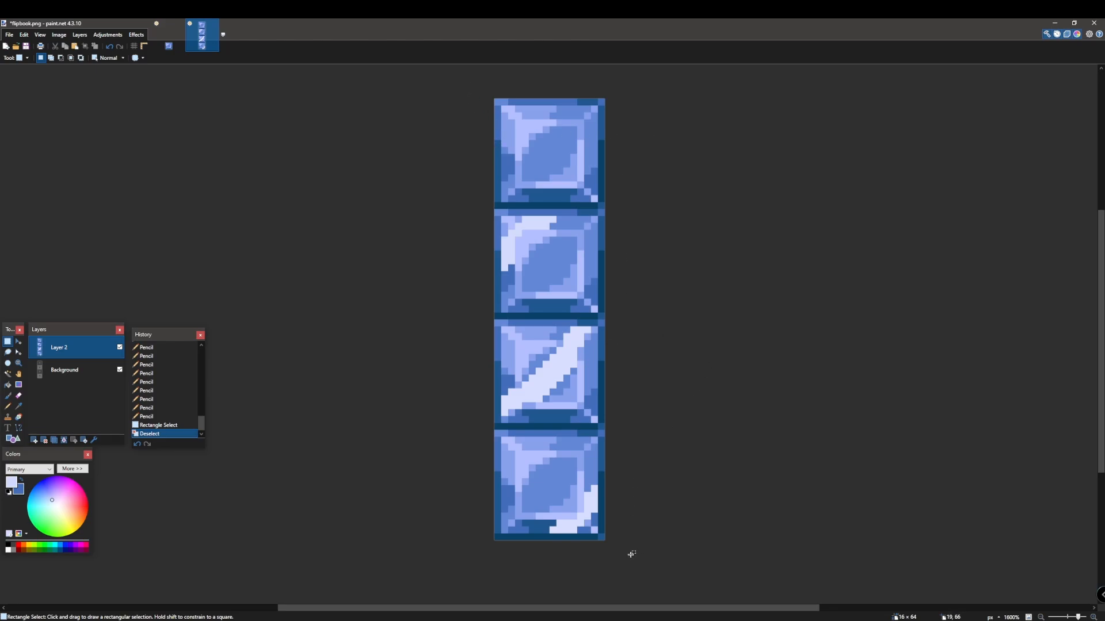
{"action": "mouse_move", "coordinate": [479, 386]}
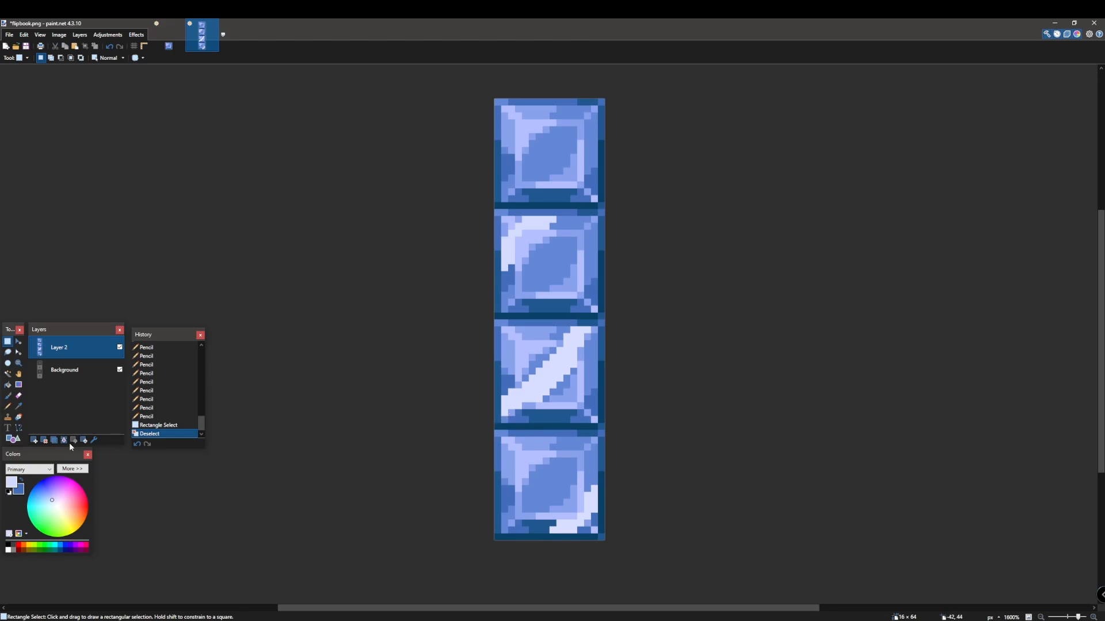
- Merge the drawing layer down and save the strip as diamond_block.png
{"action": "left_click", "coordinate": [10, 35]}
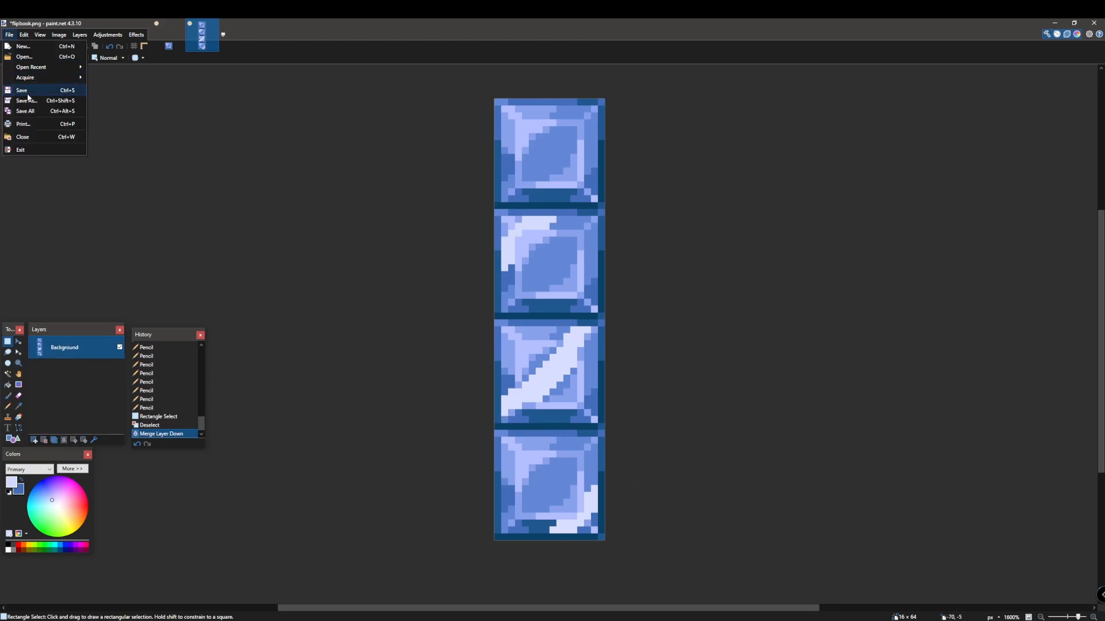
{"action": "left_click", "coordinate": [26, 100]}
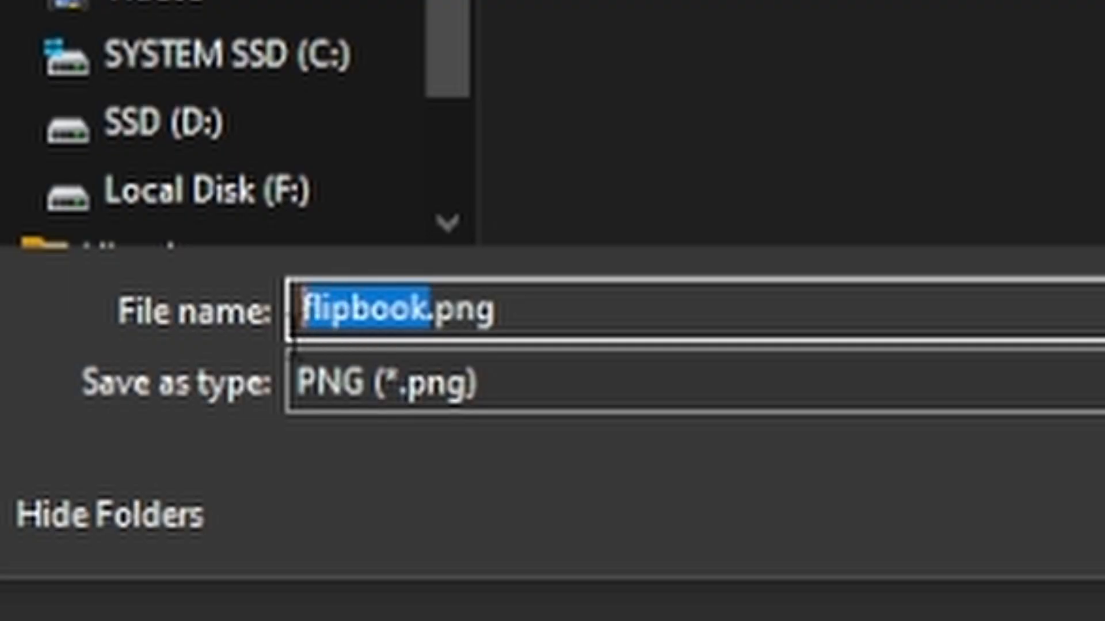
{"action": "mouse_move", "coordinate": [947, 437]}
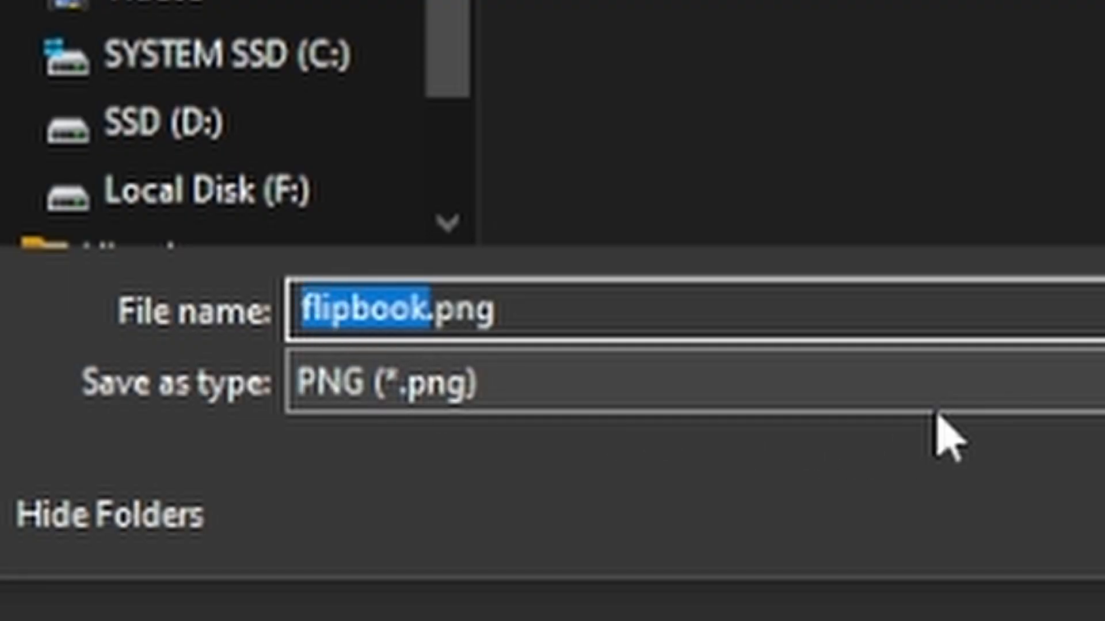
{"action": "type", "text": "diamo"}
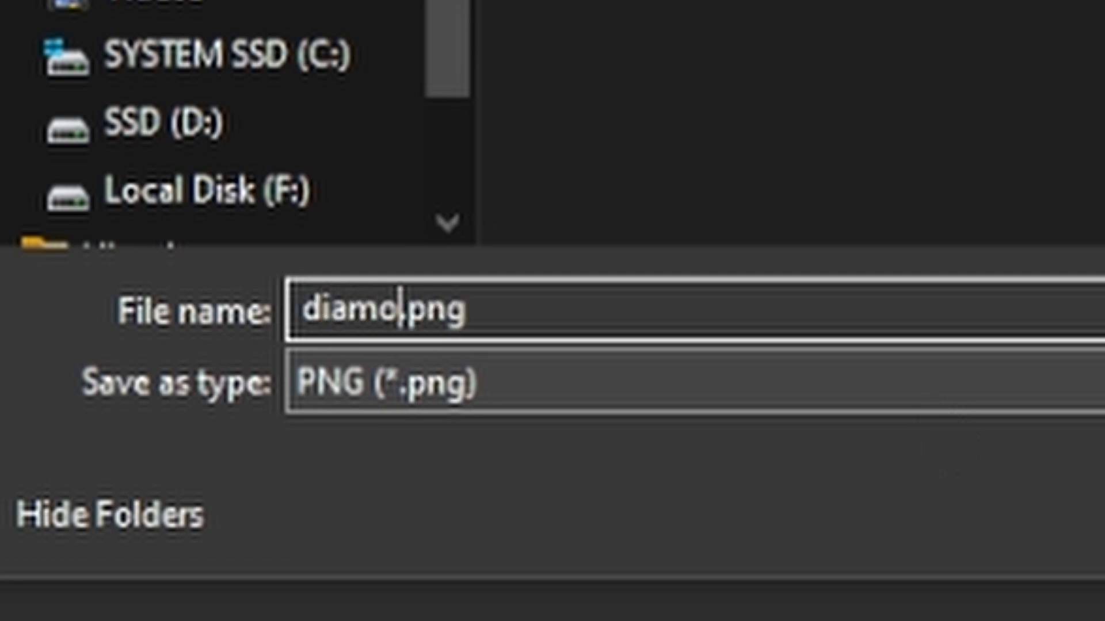
{"action": "type", "text": "nd_blo"}
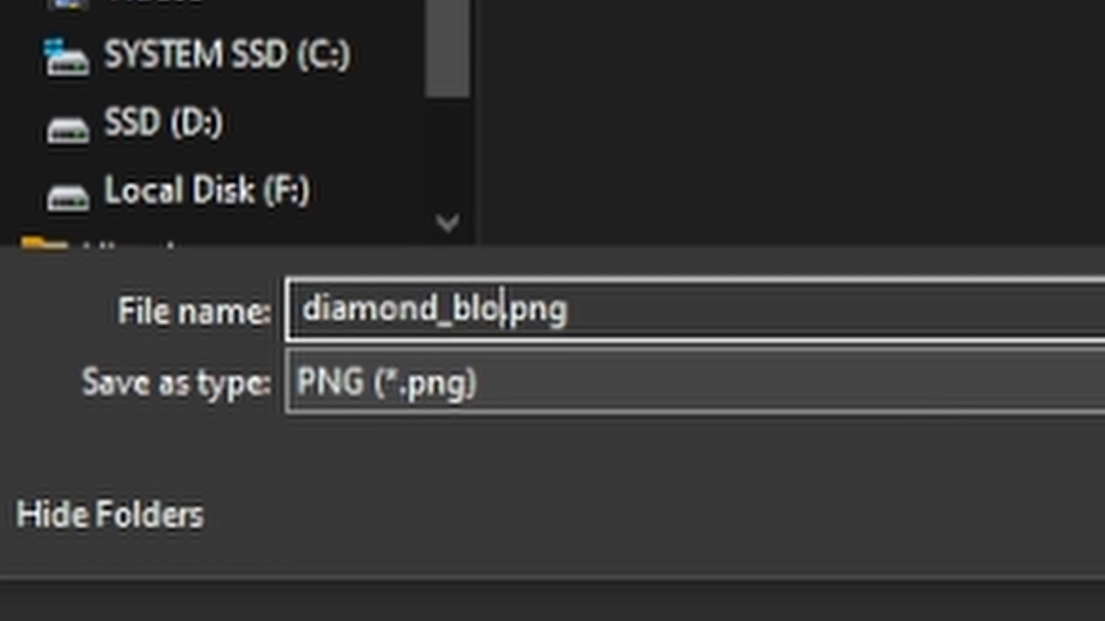
{"action": "type", "text": "ck"}
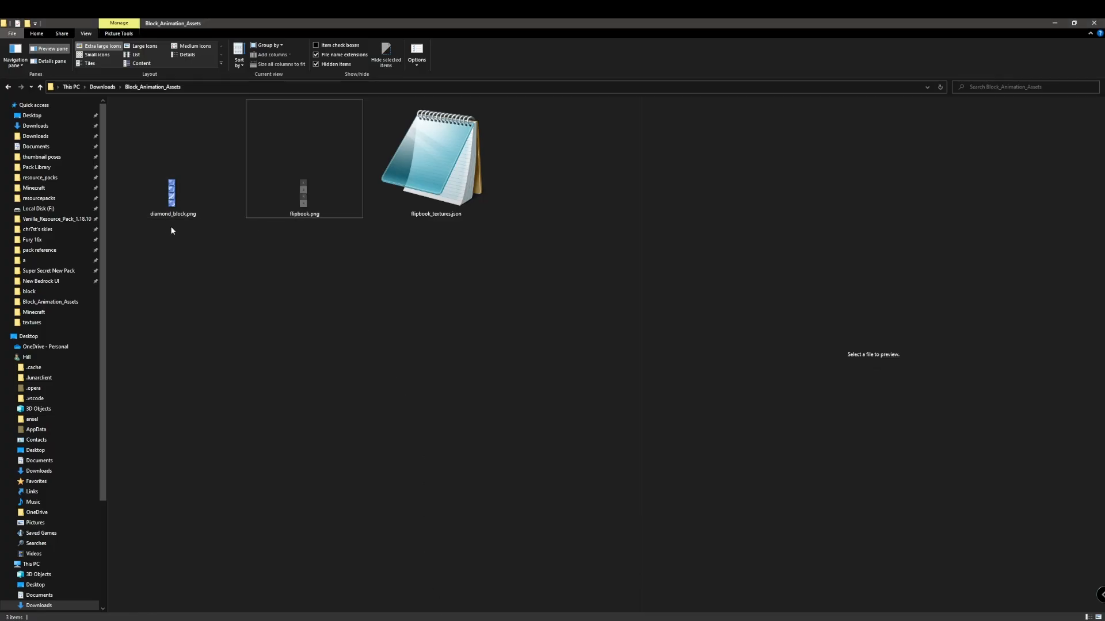
- Preview diamond_block.png, then open flipbook_textures.json in Notepad
{"action": "left_click", "coordinate": [172, 194]}
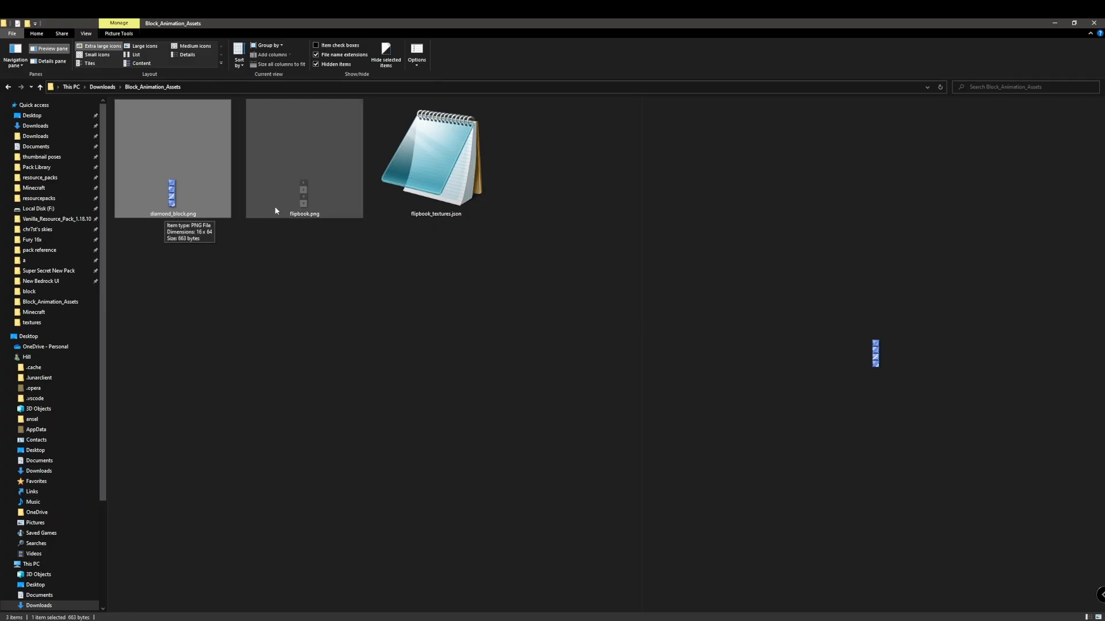
{"action": "mouse_move", "coordinate": [160, 292]}
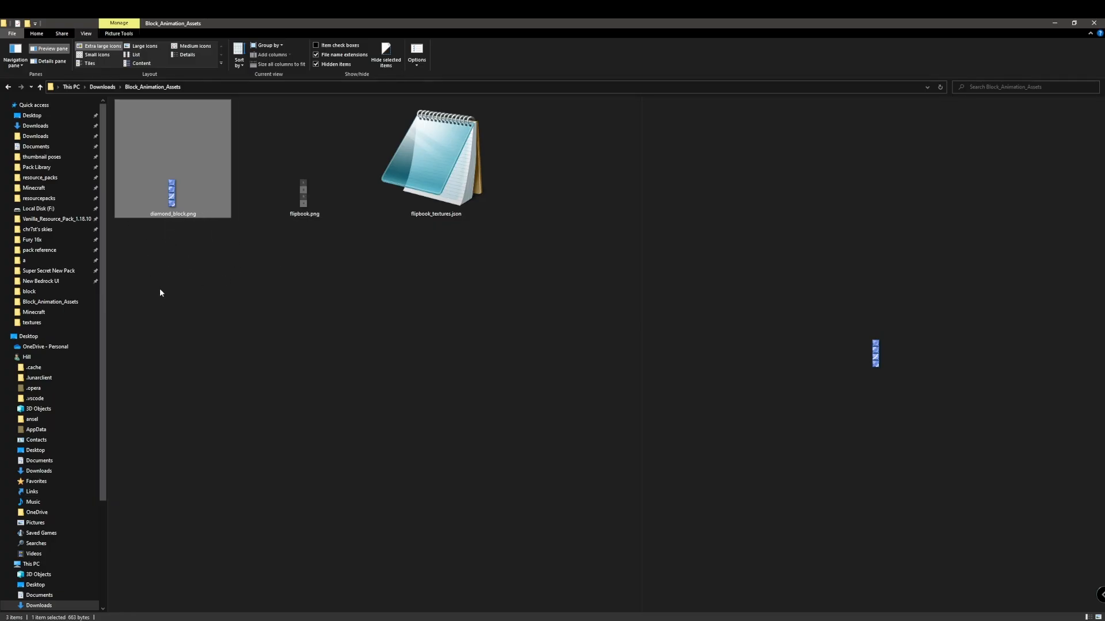
{"action": "mouse_move", "coordinate": [211, 235]}
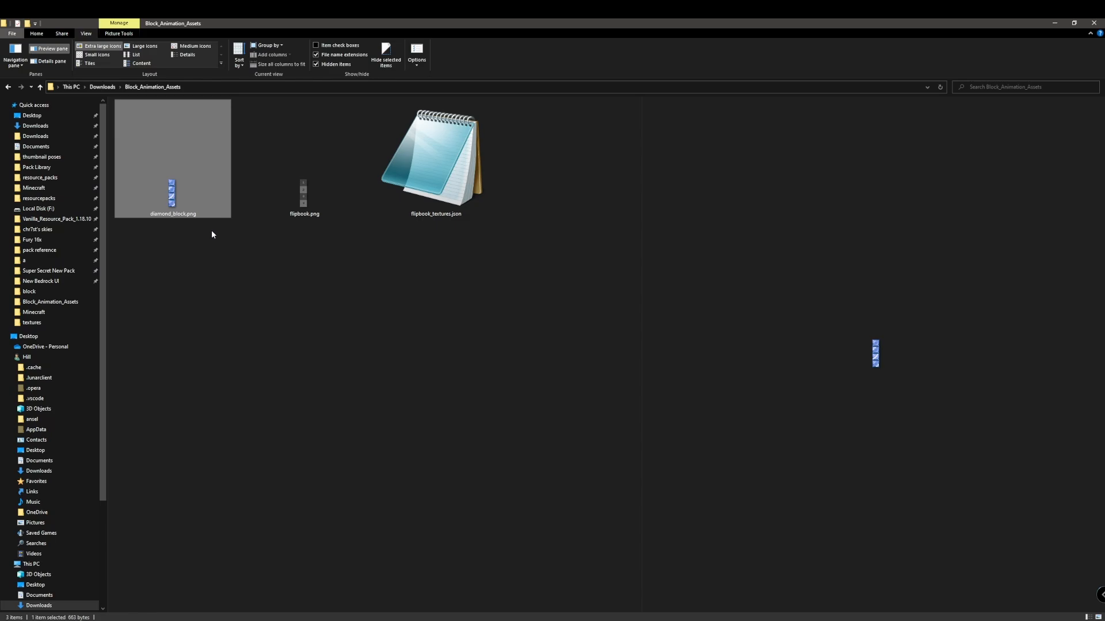
{"action": "left_click", "coordinate": [435, 163]}
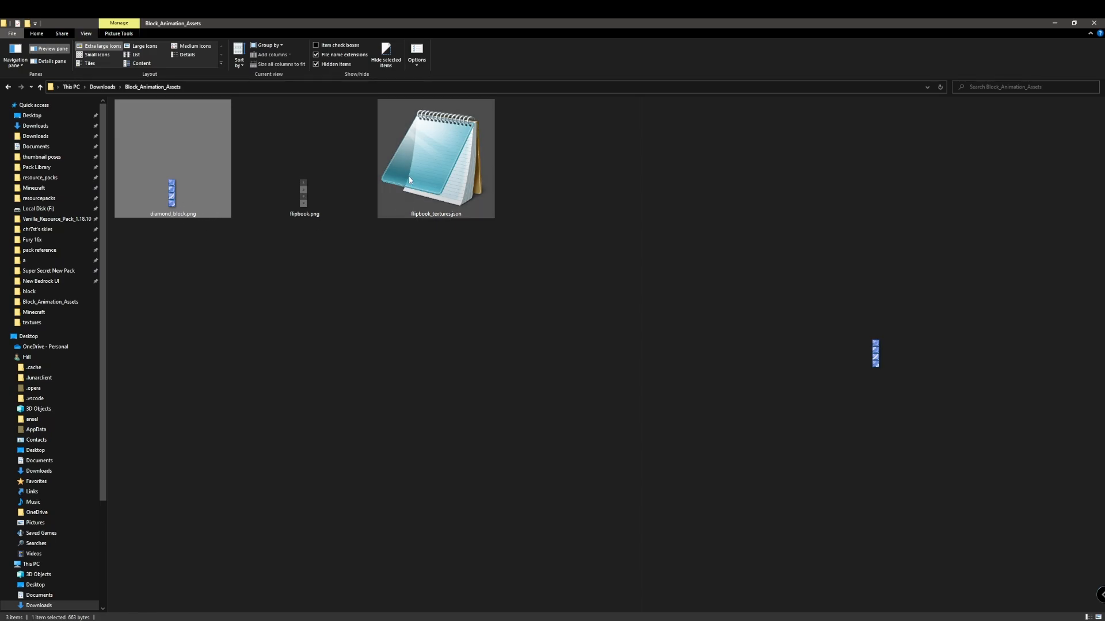
{"action": "left_click", "coordinate": [415, 227]}
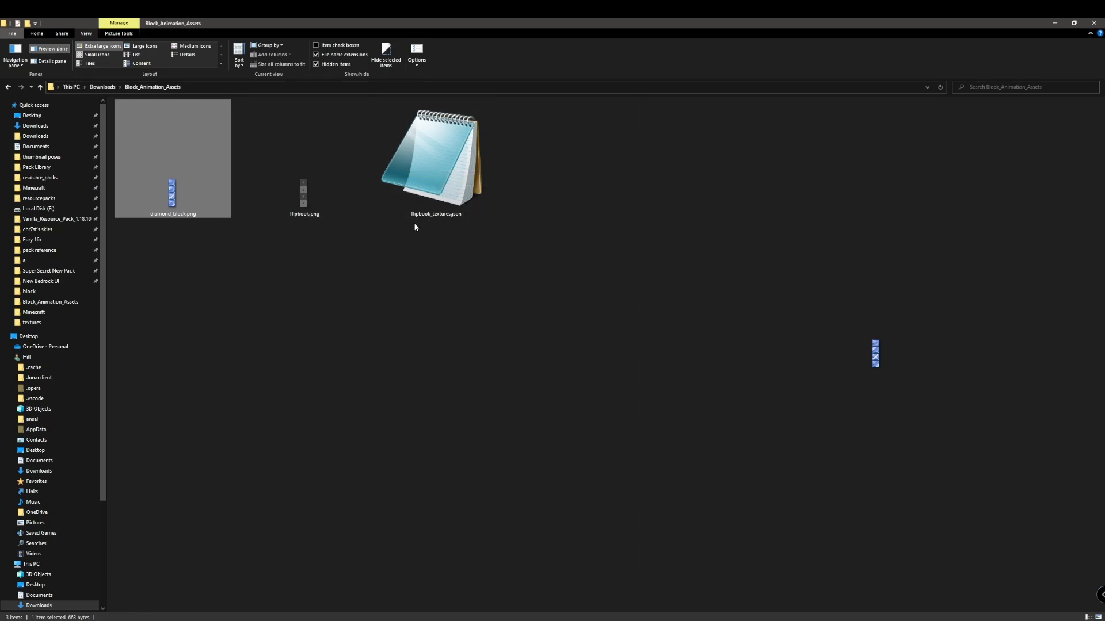
{"action": "double_click", "coordinate": [435, 159]}
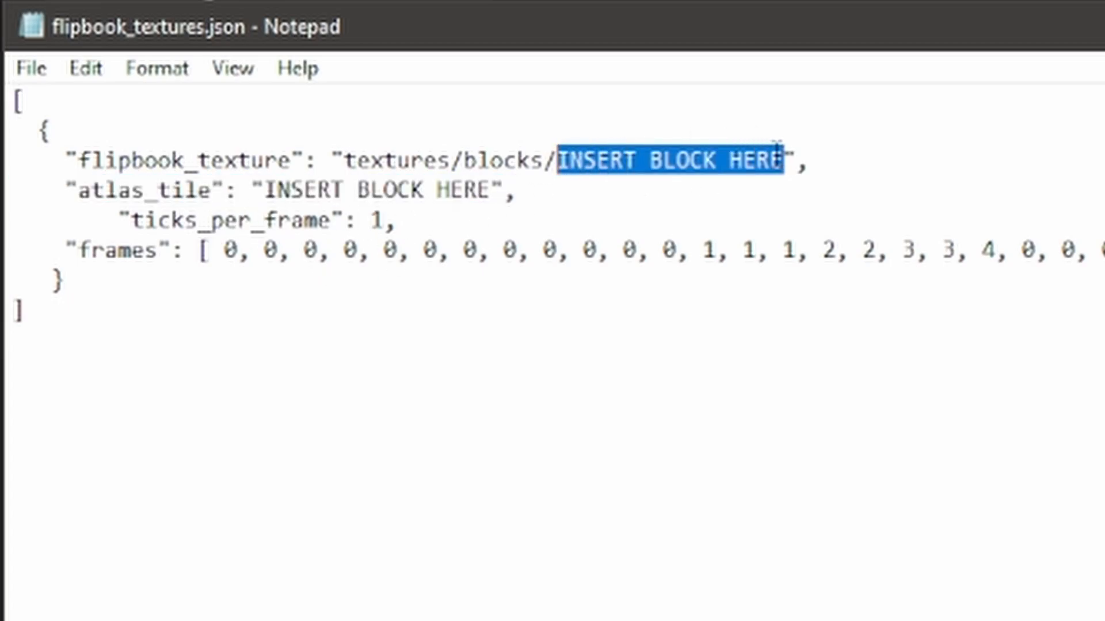
- Replace the flipbook_texture and atlas_tile placeholders with diamond_block
{"action": "key", "text": "Delete"}
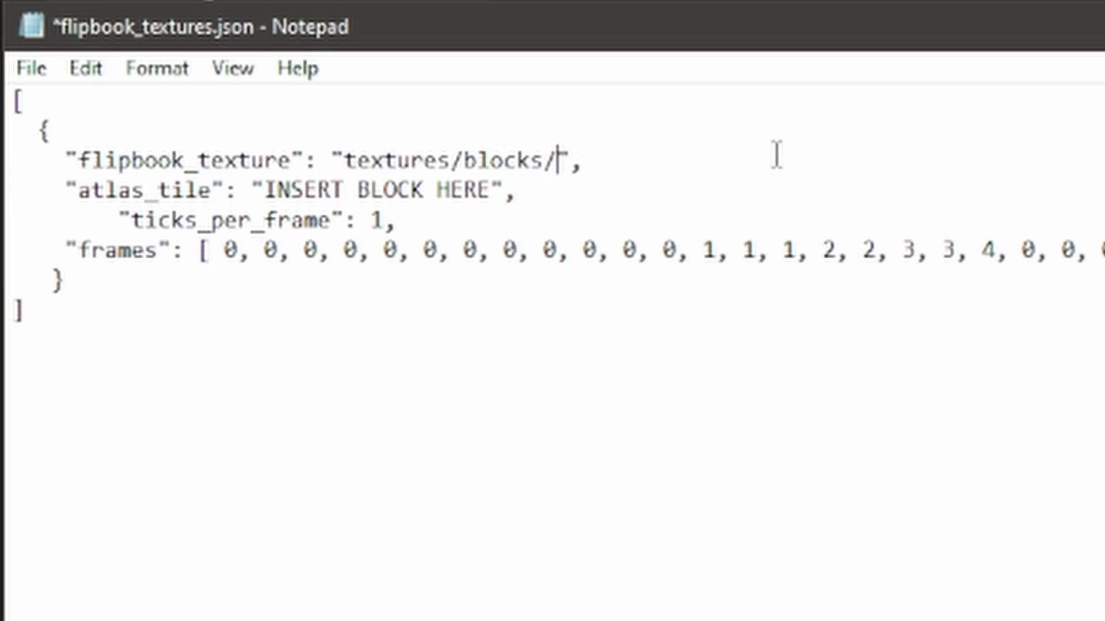
{"action": "type", "text": "diamon"}
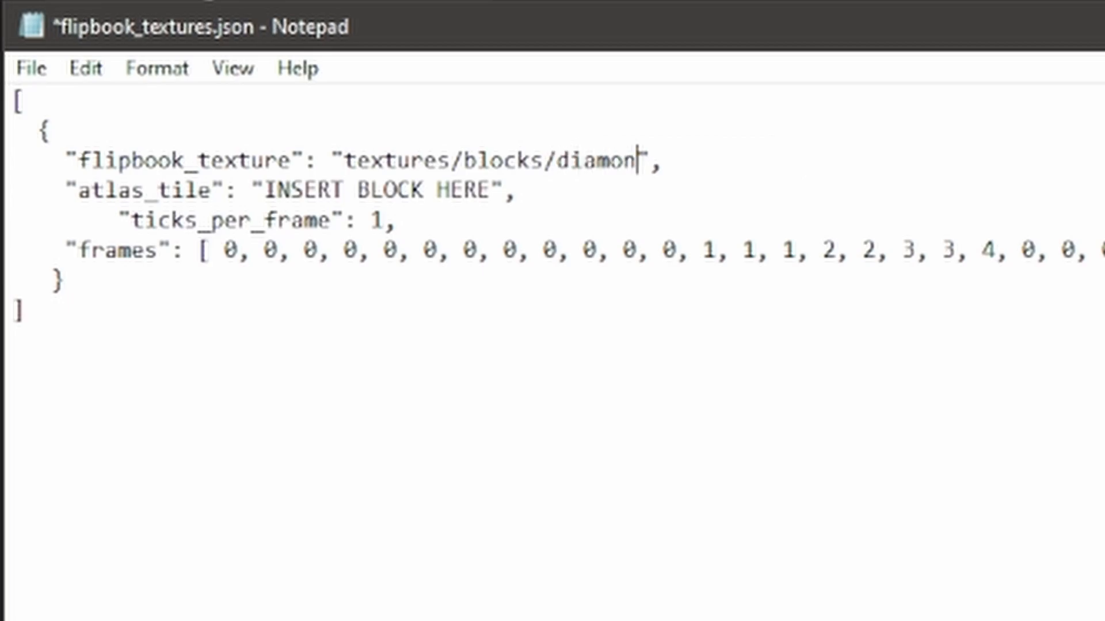
{"action": "type", "text": "d_block"}
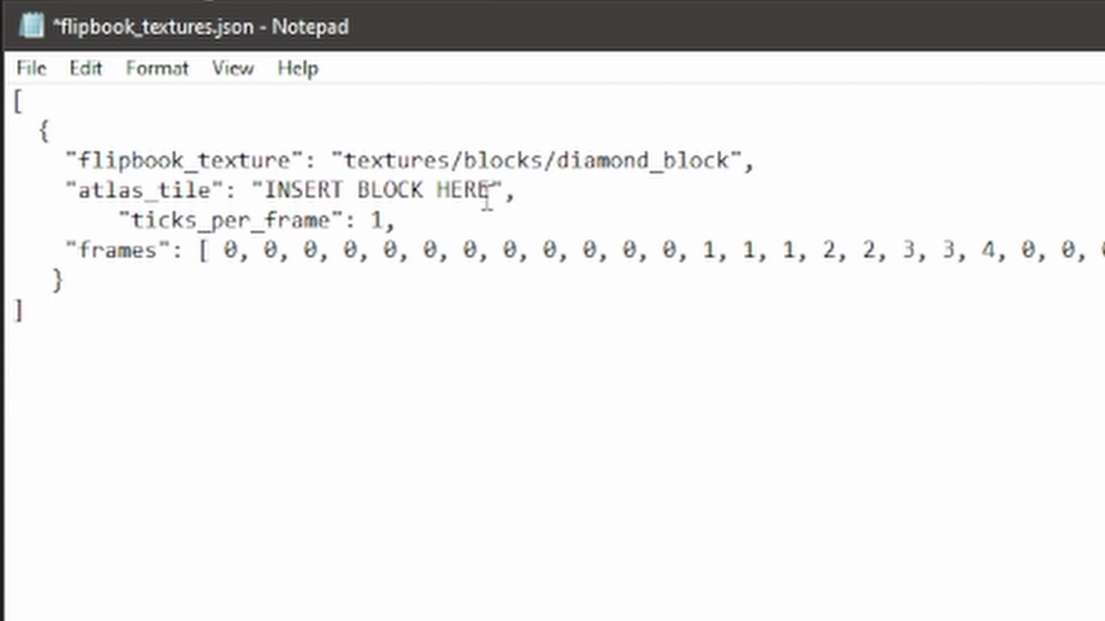
{"action": "type", "text": "di"}
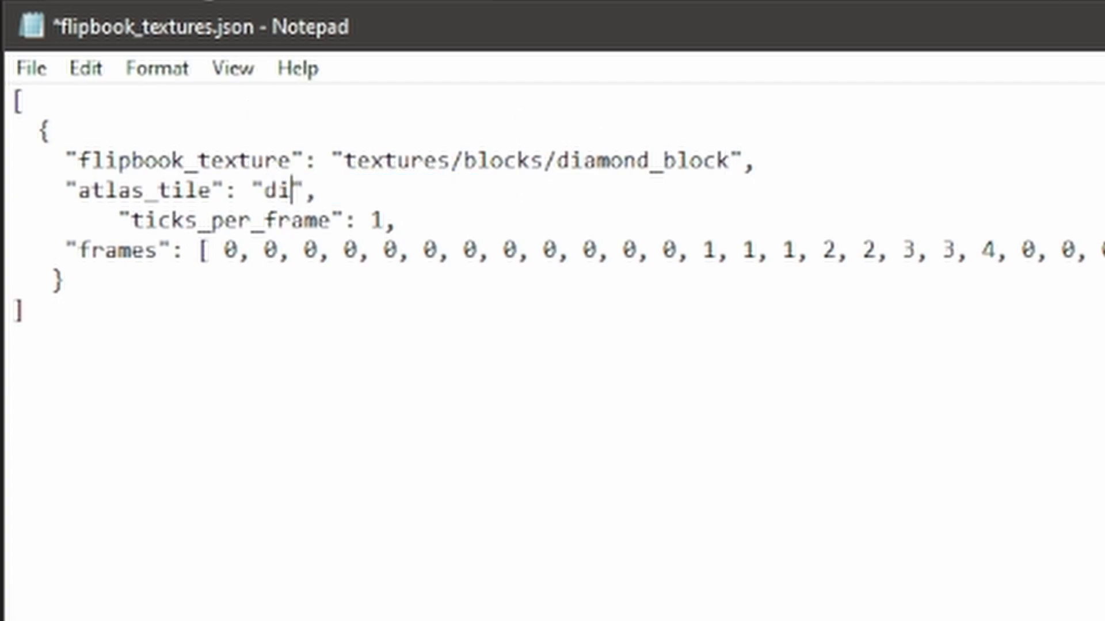
{"action": "type", "text": "amond_block"}
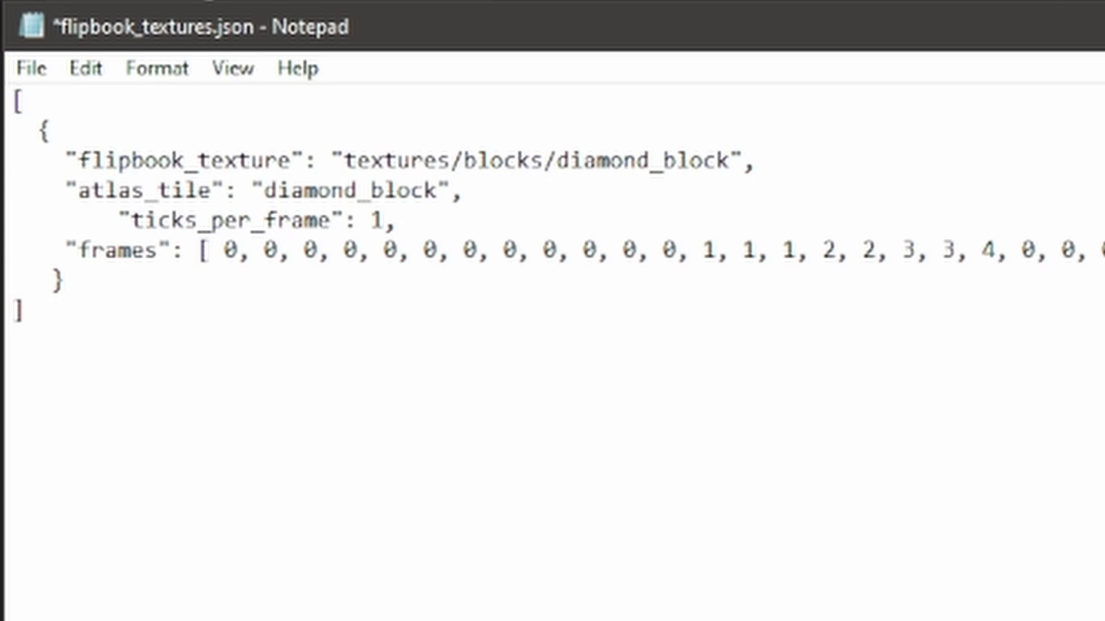
- Scroll along the frames array to remove the index 4 entry
{"action": "scroll", "scroll_direction": "right", "scroll_amount": 3}
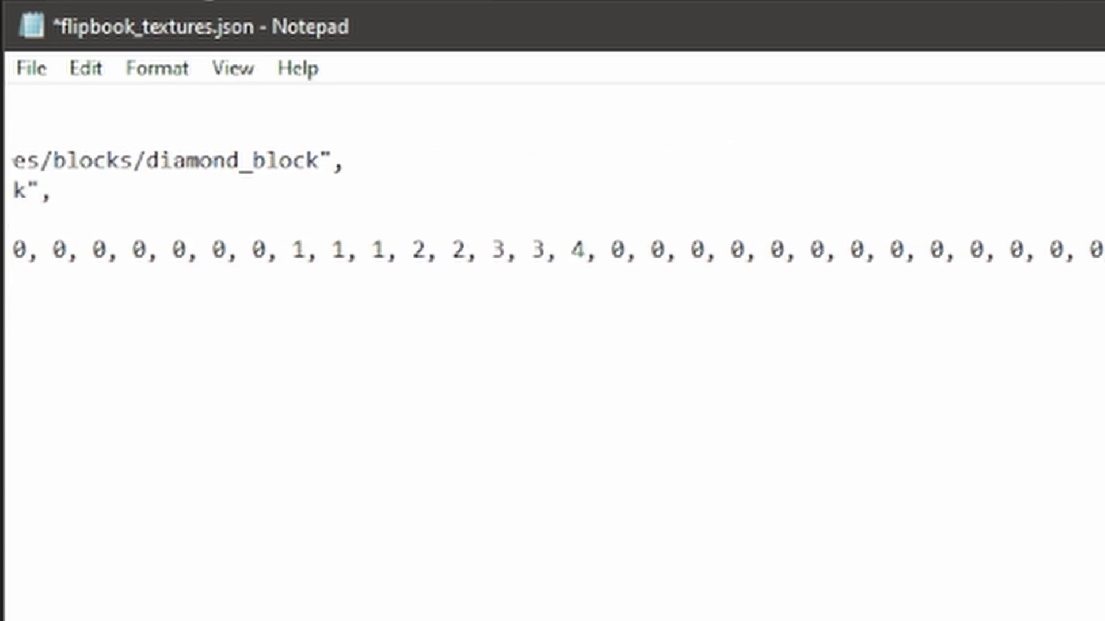
{"action": "scroll", "scroll_direction": "left", "scroll_amount": 3}
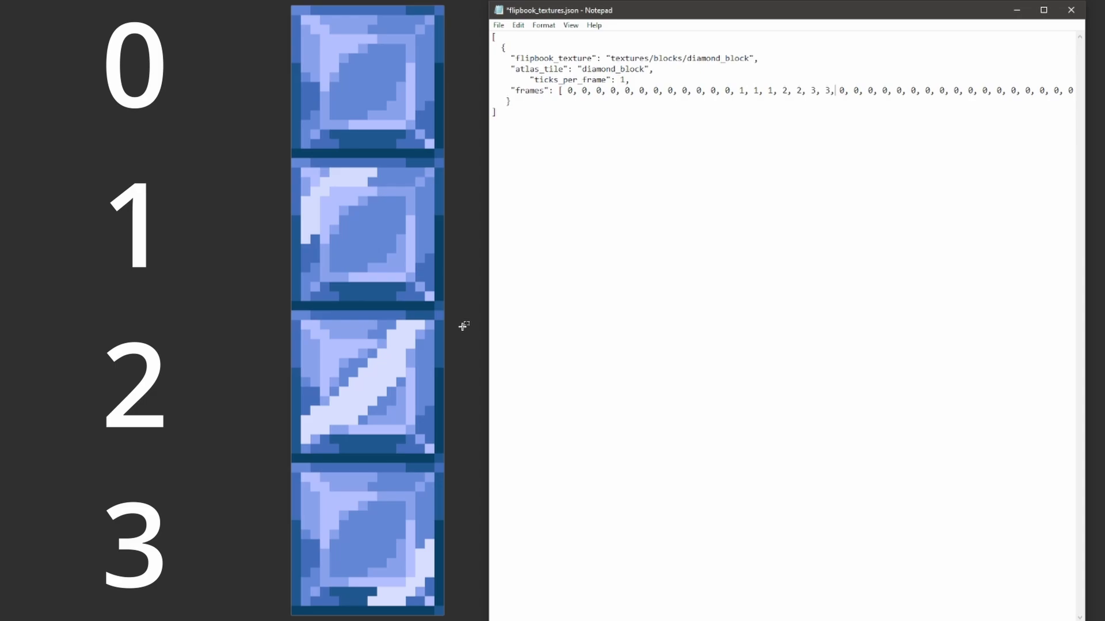
{"action": "mouse_move", "coordinate": [880, 50]}
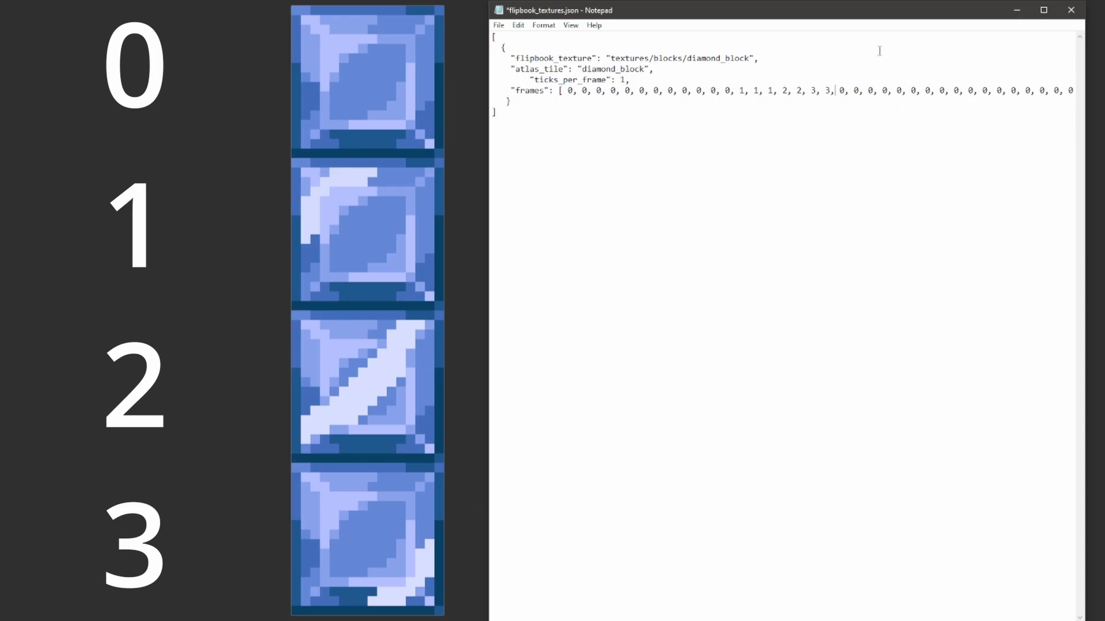
{"action": "mouse_move", "coordinate": [305, 500]}
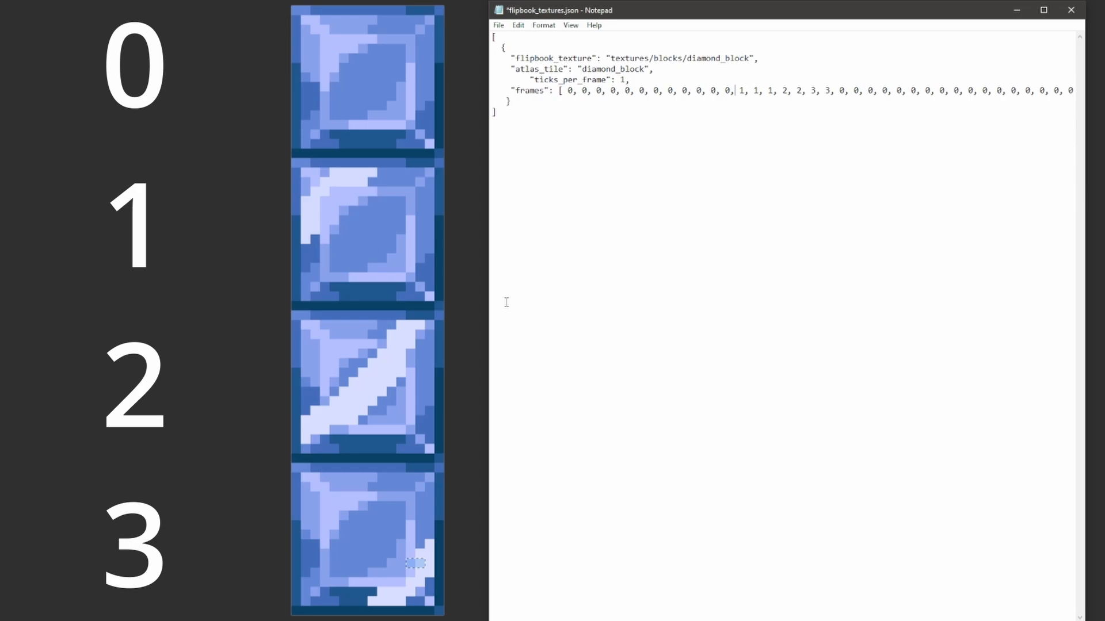
- Click into the frames array and scroll right to review its trailing run of 0s
{"action": "double_click", "coordinate": [608, 80]}
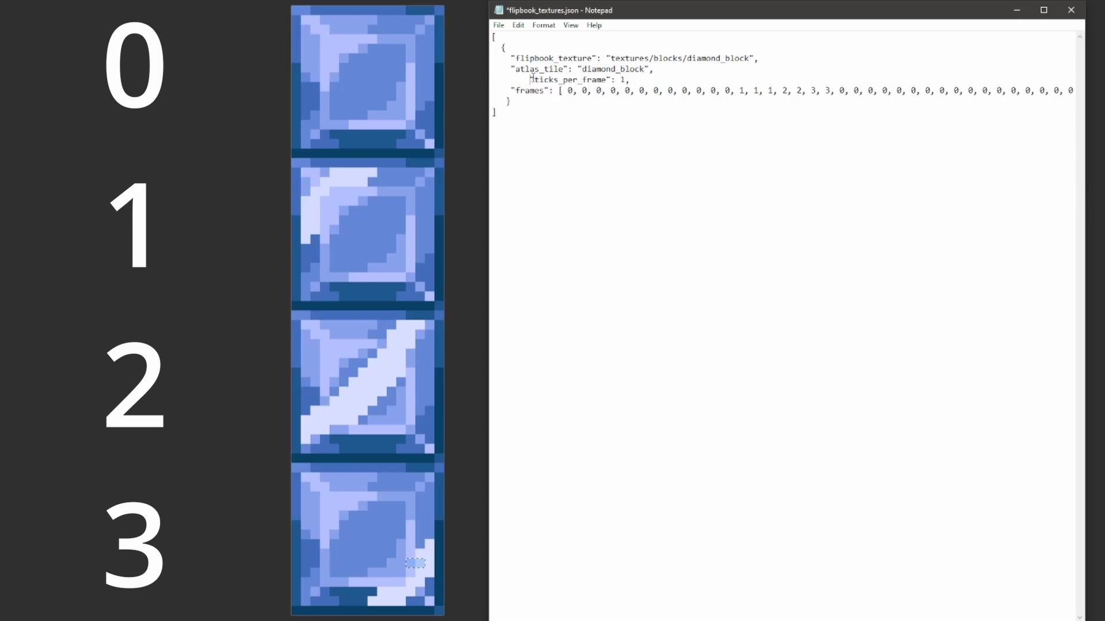
{"action": "left_click", "coordinate": [629, 80]}
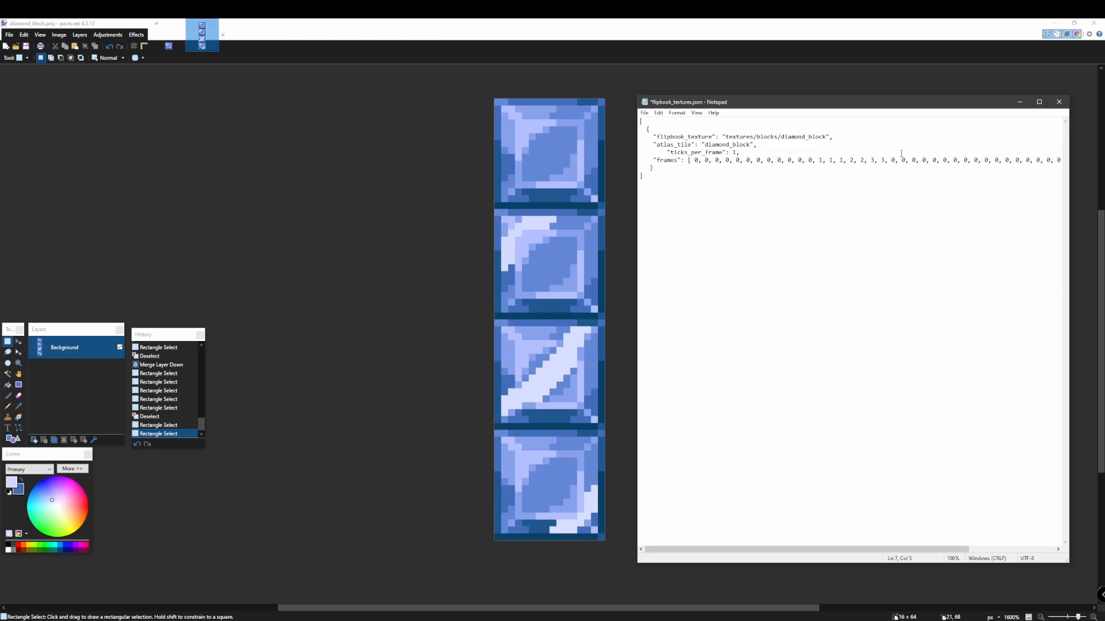
{"action": "scroll", "scroll_direction": "right", "scroll_amount": 3}
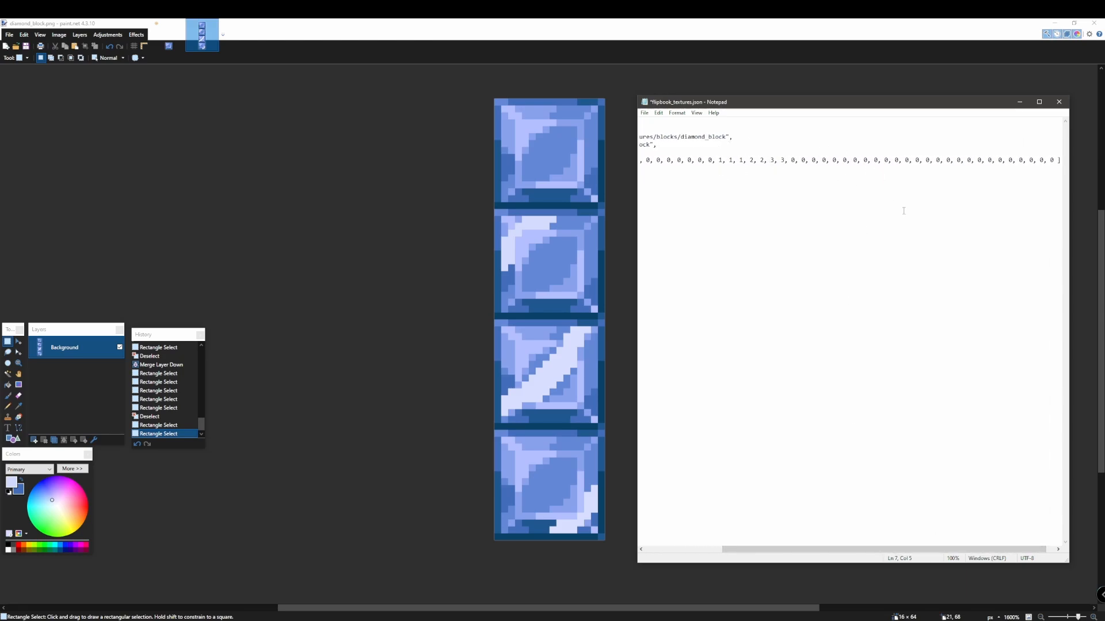
{"action": "mouse_move", "coordinate": [684, 248]}
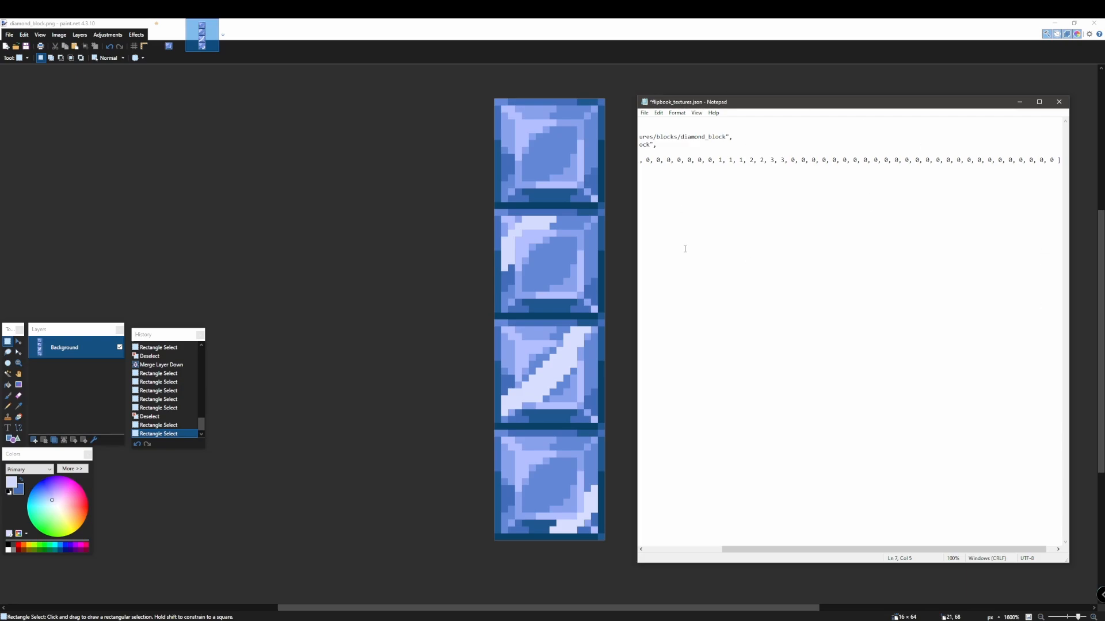
{"action": "mouse_move", "coordinate": [639, 354]}
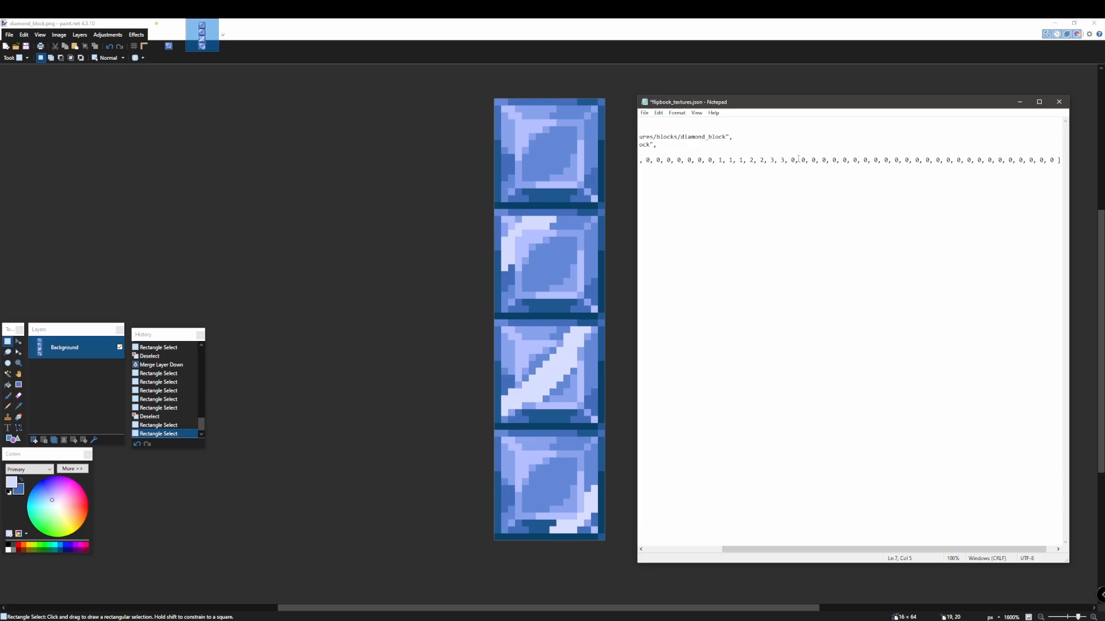
{"action": "mouse_move", "coordinate": [600, 452]}
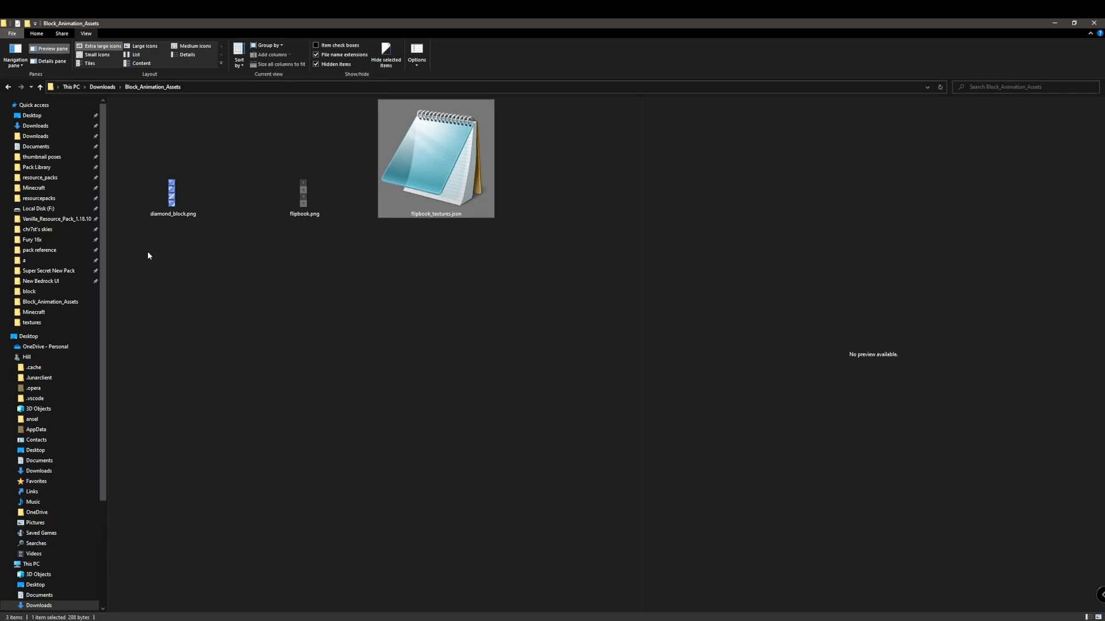
- Copy diamond_block.png and open the Super Secret New Pack textures folder
{"action": "left_click", "coordinate": [172, 198]}
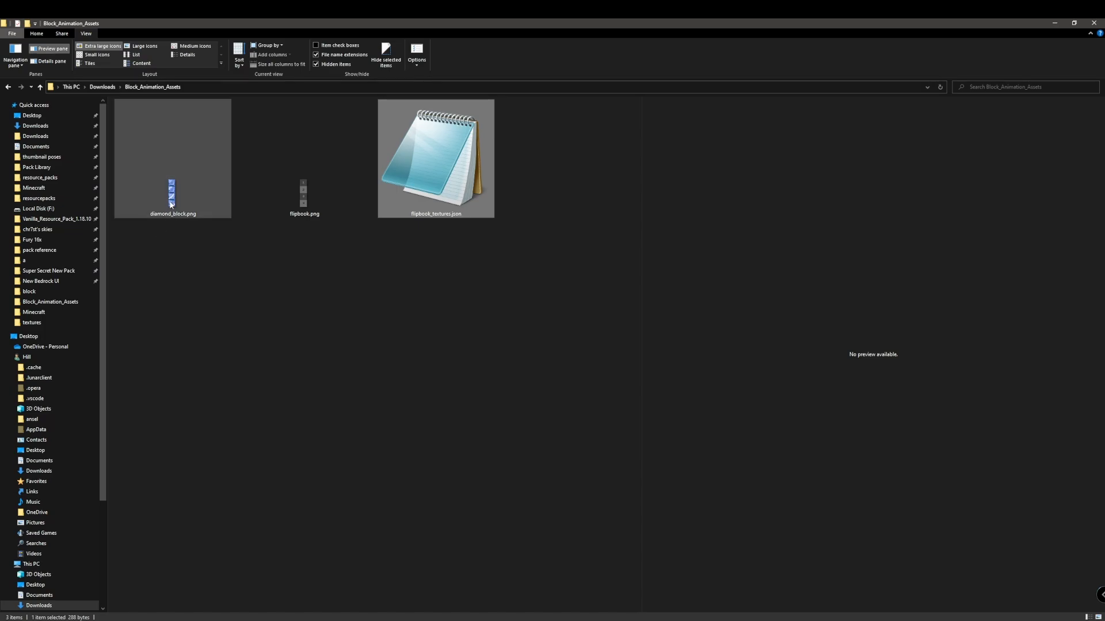
{"action": "mouse_move", "coordinate": [171, 195]}
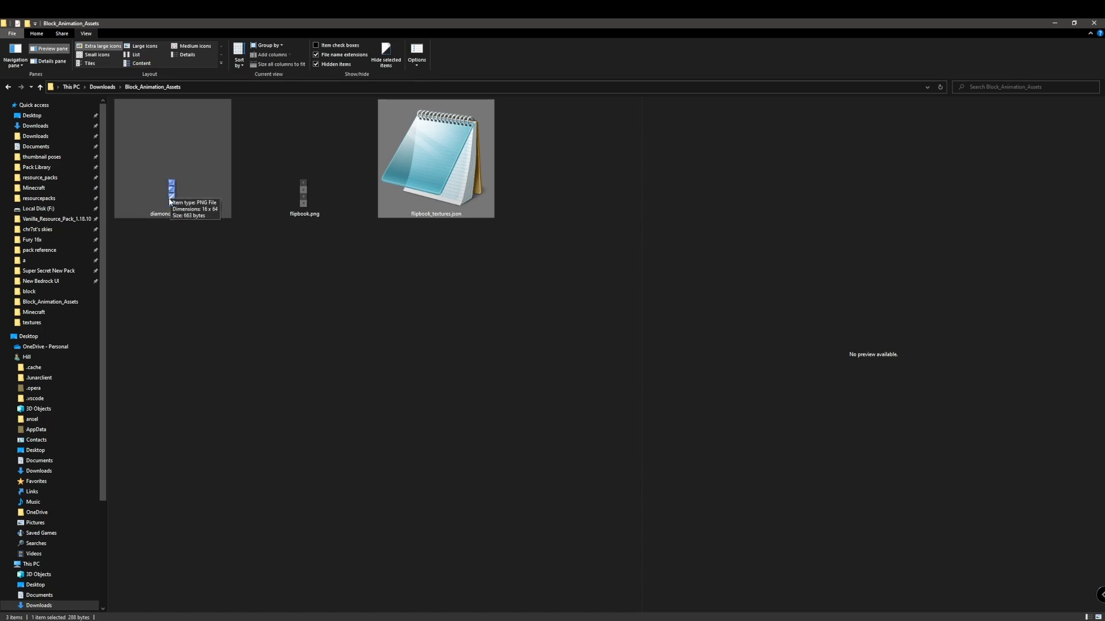
{"action": "right_click", "coordinate": [436, 159]}
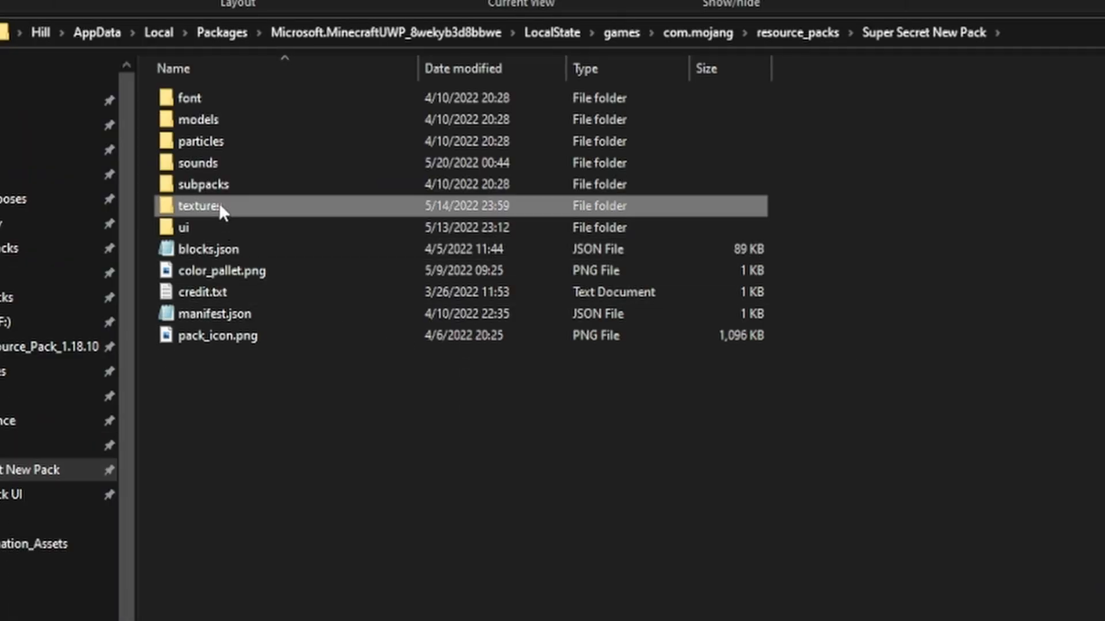
{"action": "double_click", "coordinate": [197, 205]}
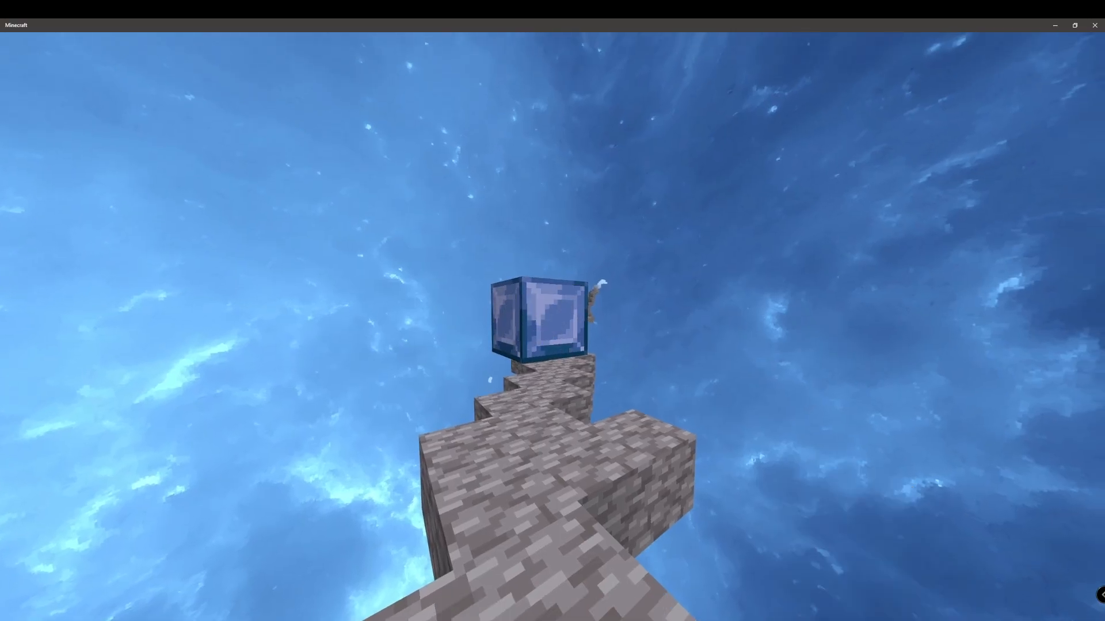
{"action": "mouse_move", "coordinate": [552, 310]}
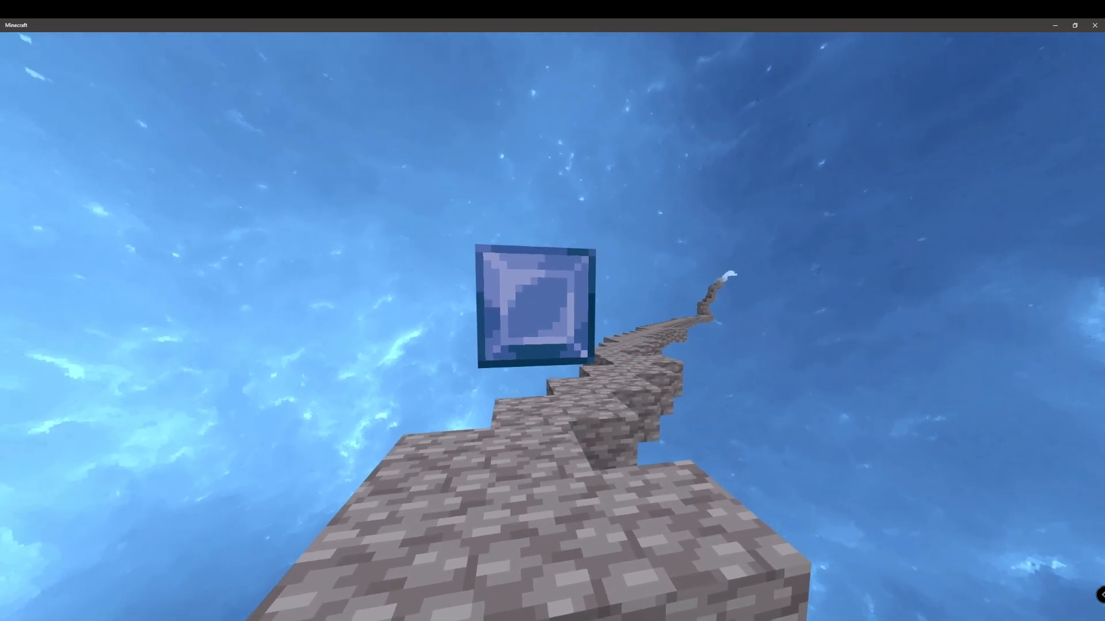
{"action": "mouse_move", "coordinate": [553, 311]}
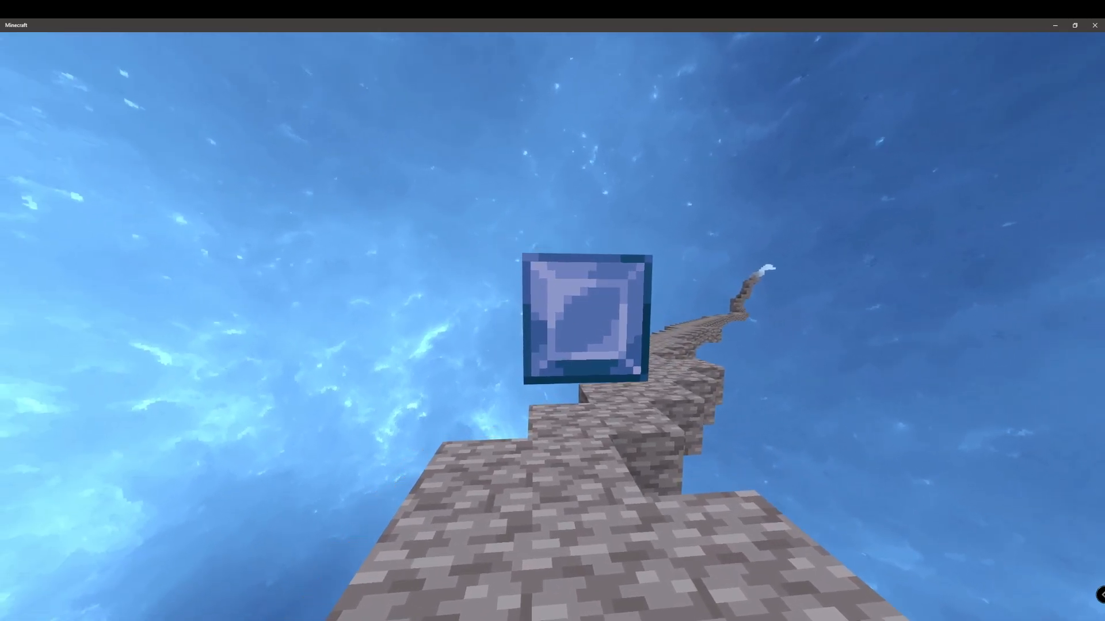
{"action": "mouse_move", "coordinate": [553, 310]}
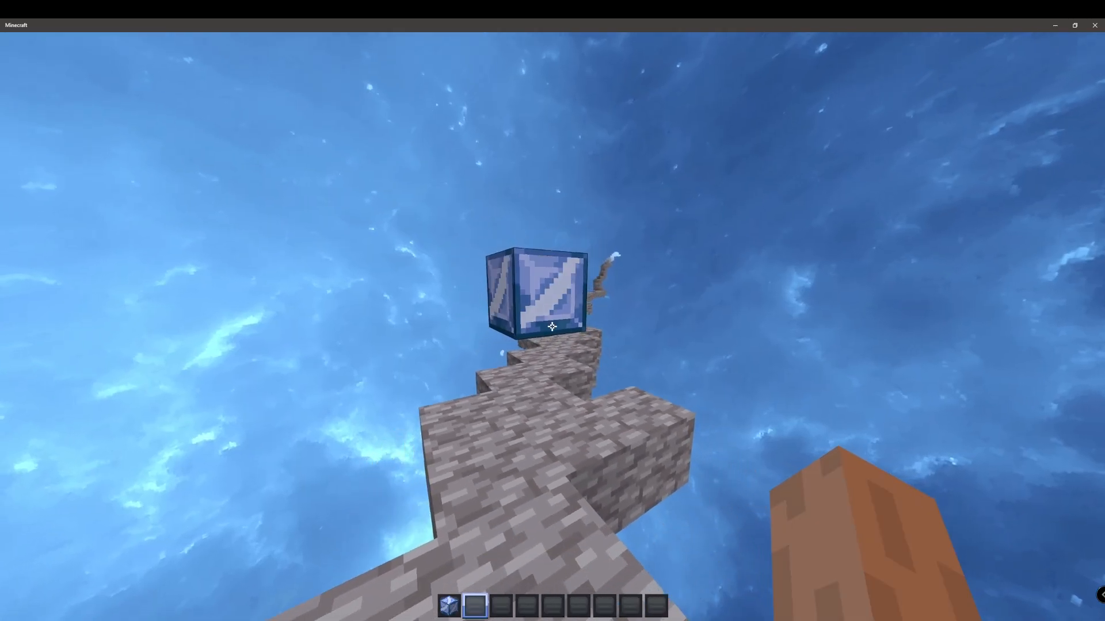
{"action": "mouse_move", "coordinate": [552, 326]}
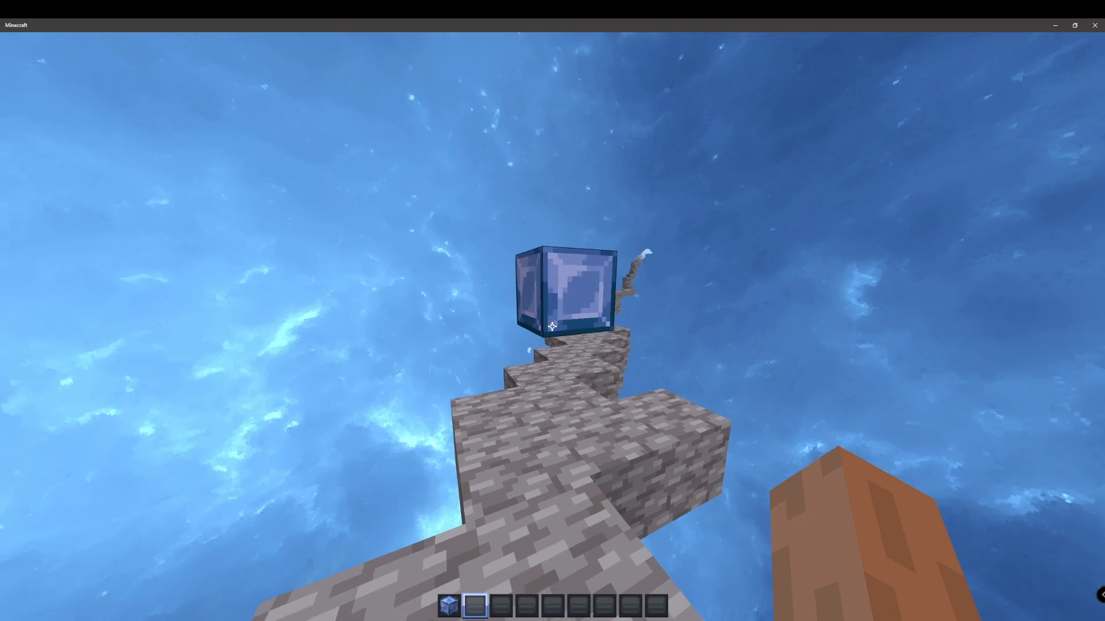
{"action": "mouse_move", "coordinate": [552, 326]}
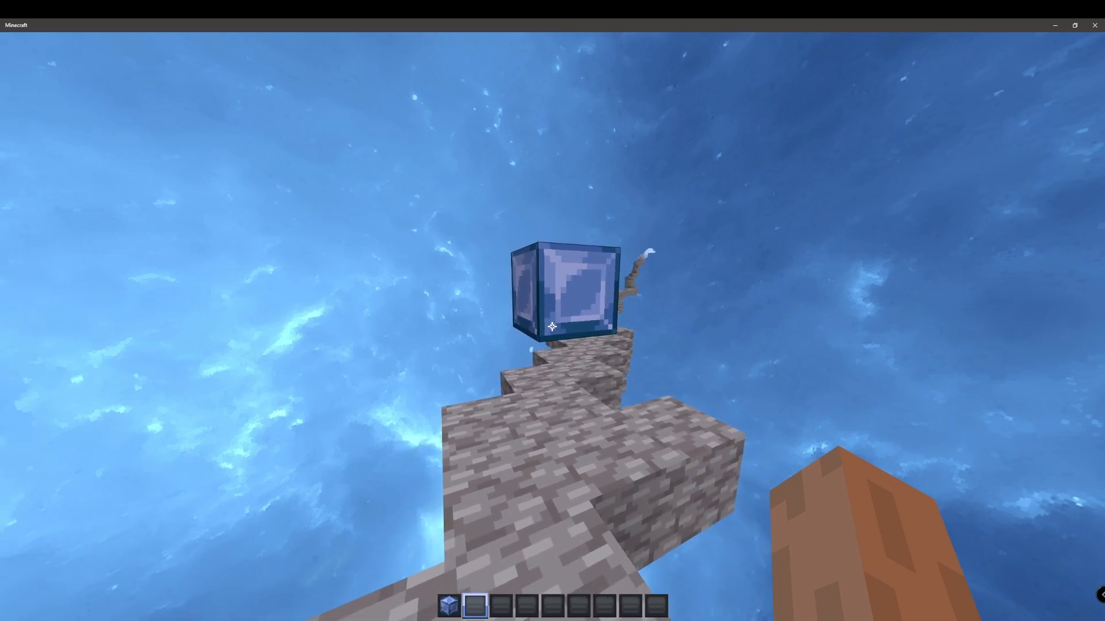
{"action": "mouse_move", "coordinate": [553, 324]}
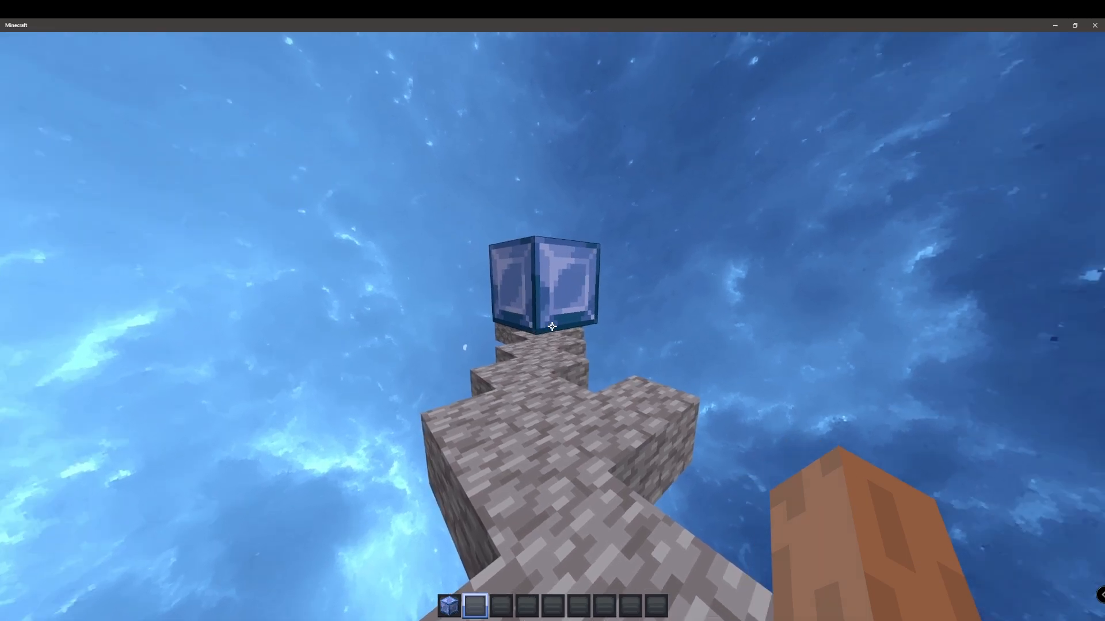
{"action": "mouse_move", "coordinate": [552, 326]}
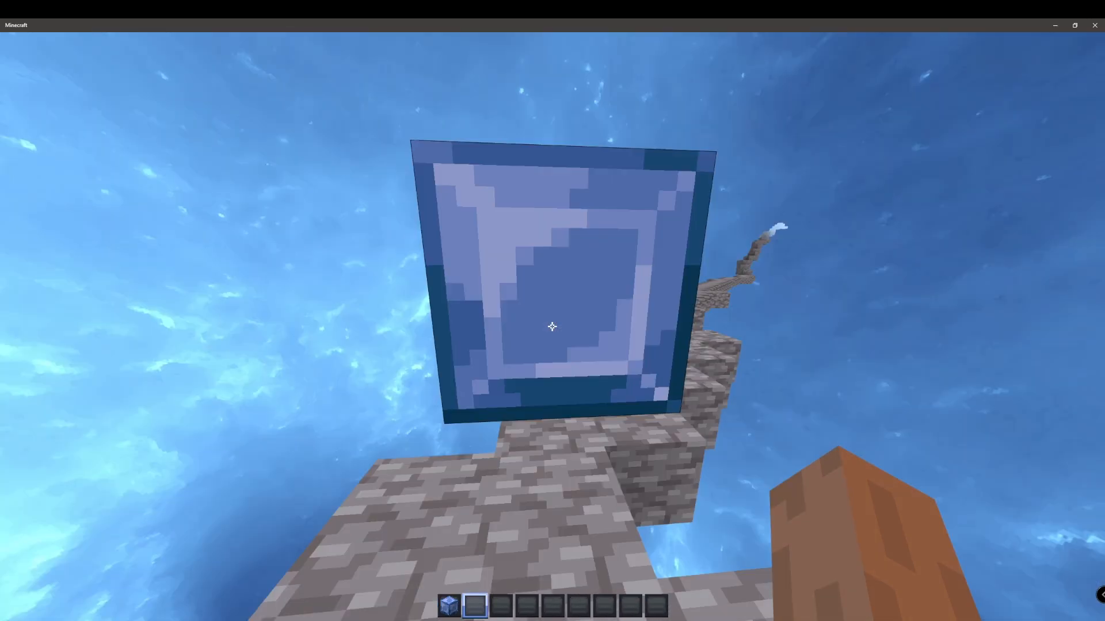
{"action": "mouse_move", "coordinate": [553, 326]}
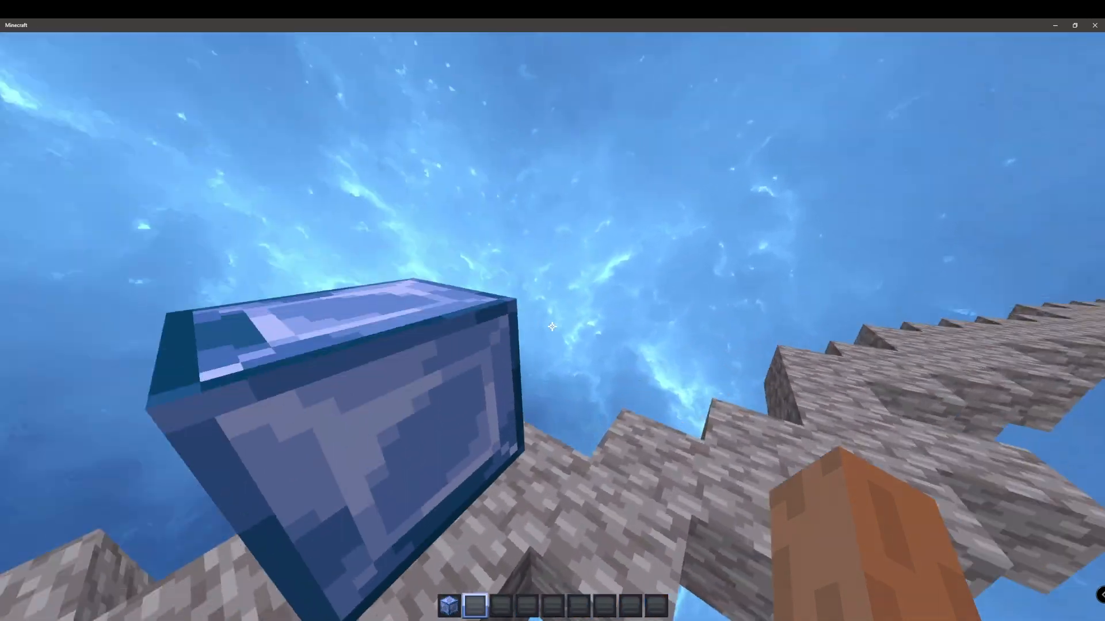
{"action": "mouse_move", "coordinate": [552, 326]}
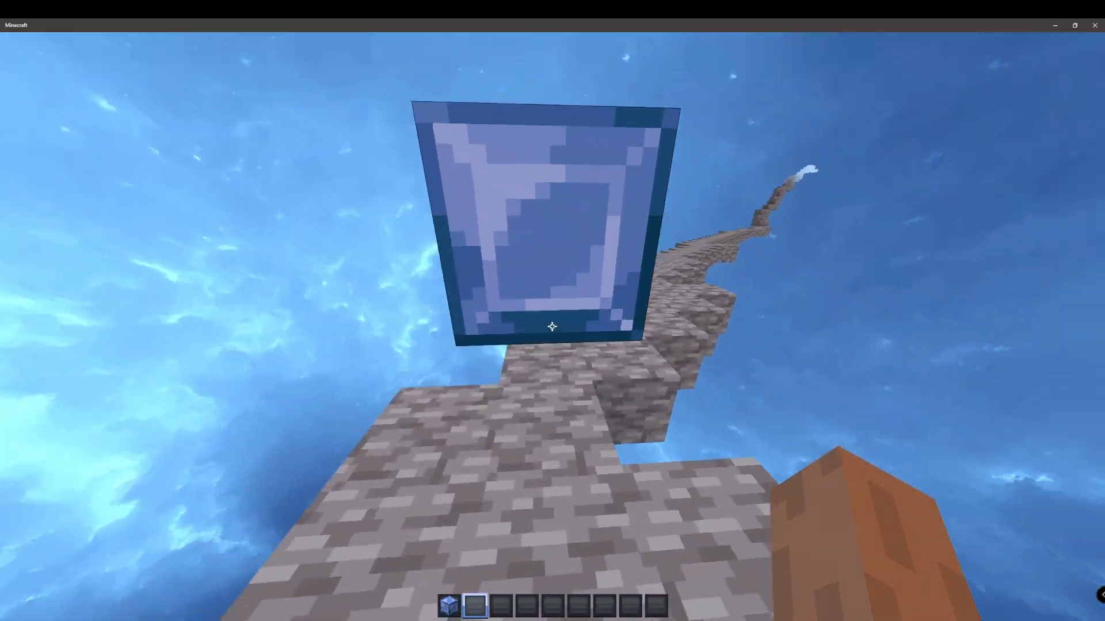